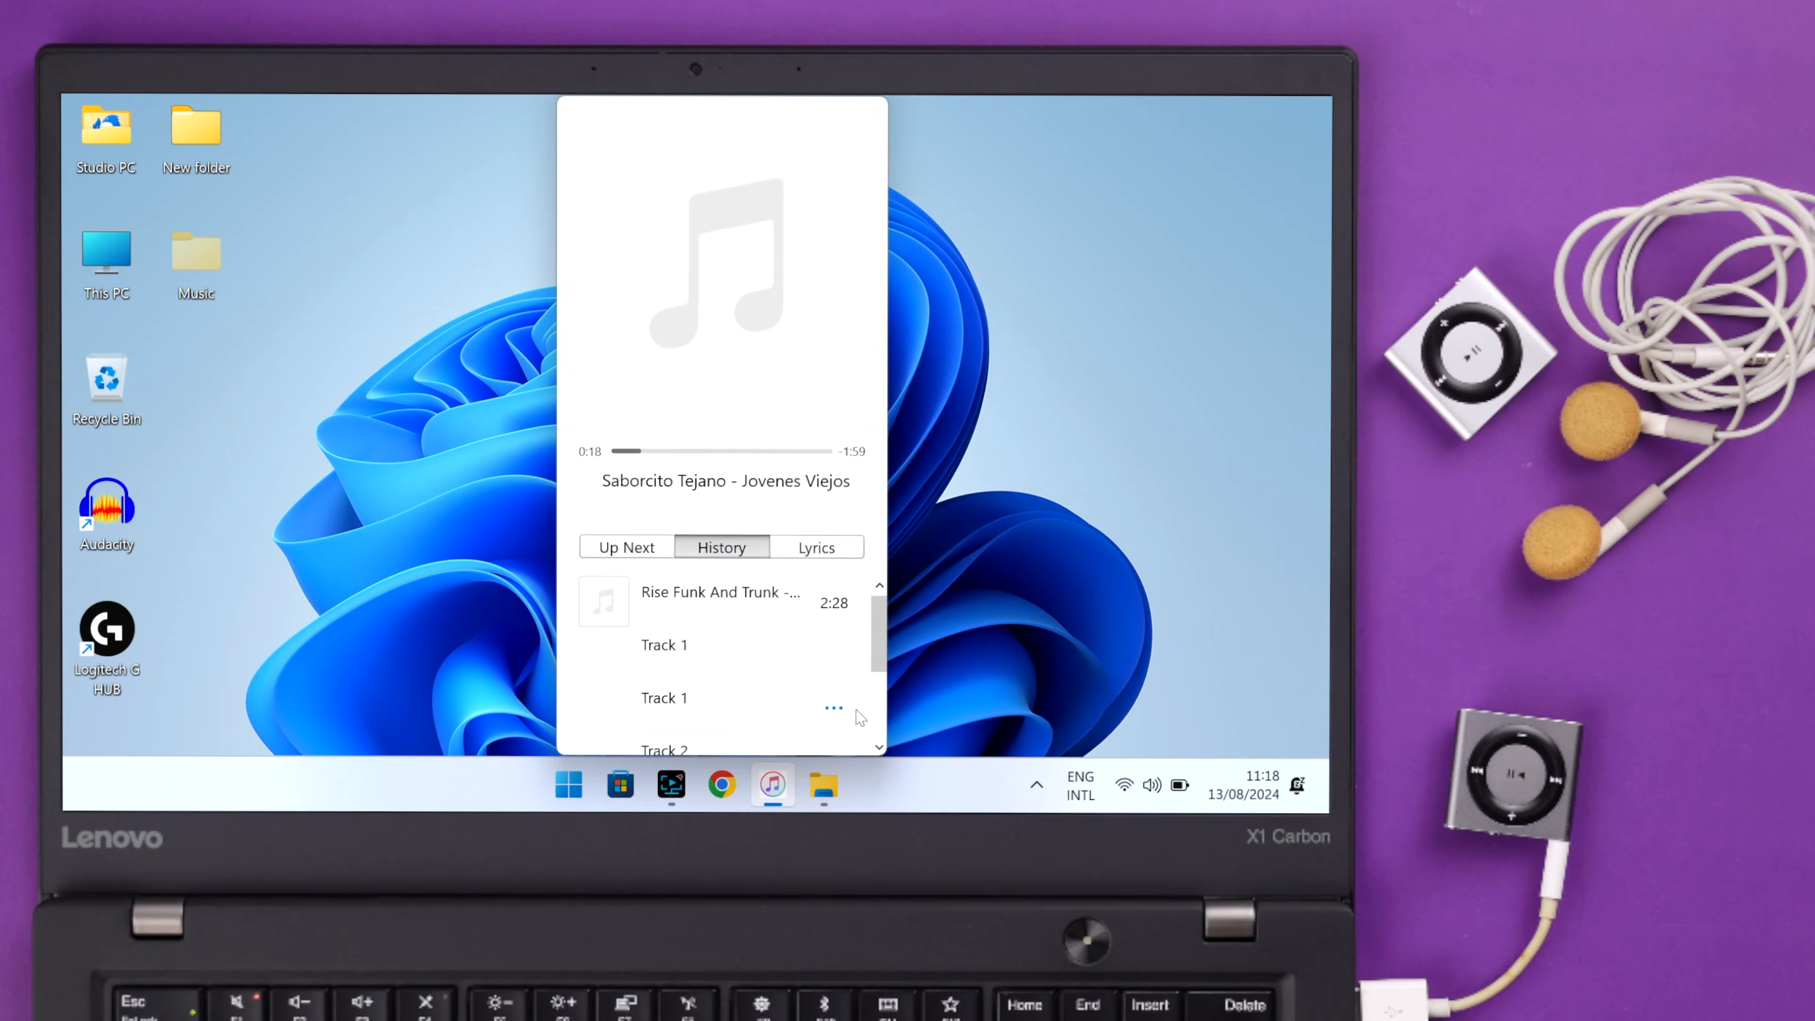
# Step: Close the floating iTunes mini player, leaving the bare Windows desktop
pyautogui.scroll(-3)
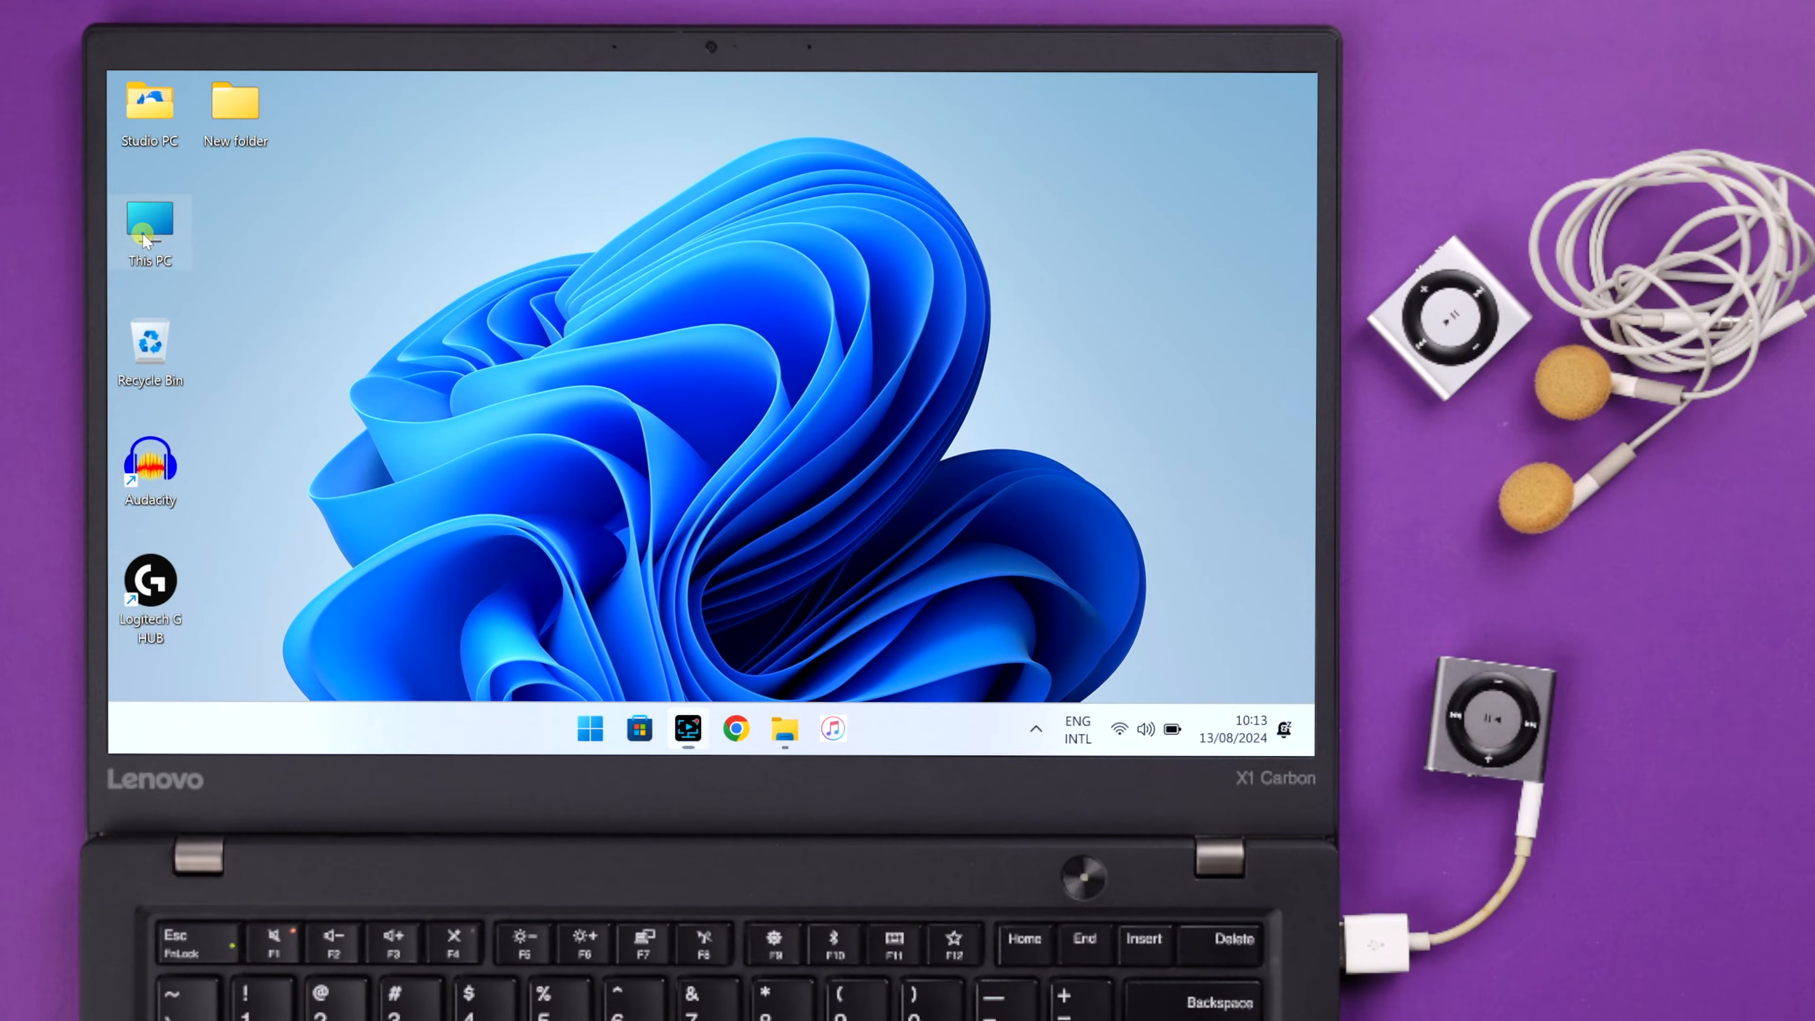
# Step: Browse This PC > APPLE IPOD (E:), show hidden items and look inside the iPod_Control Music folder
pyautogui.doubleClick(149, 226)
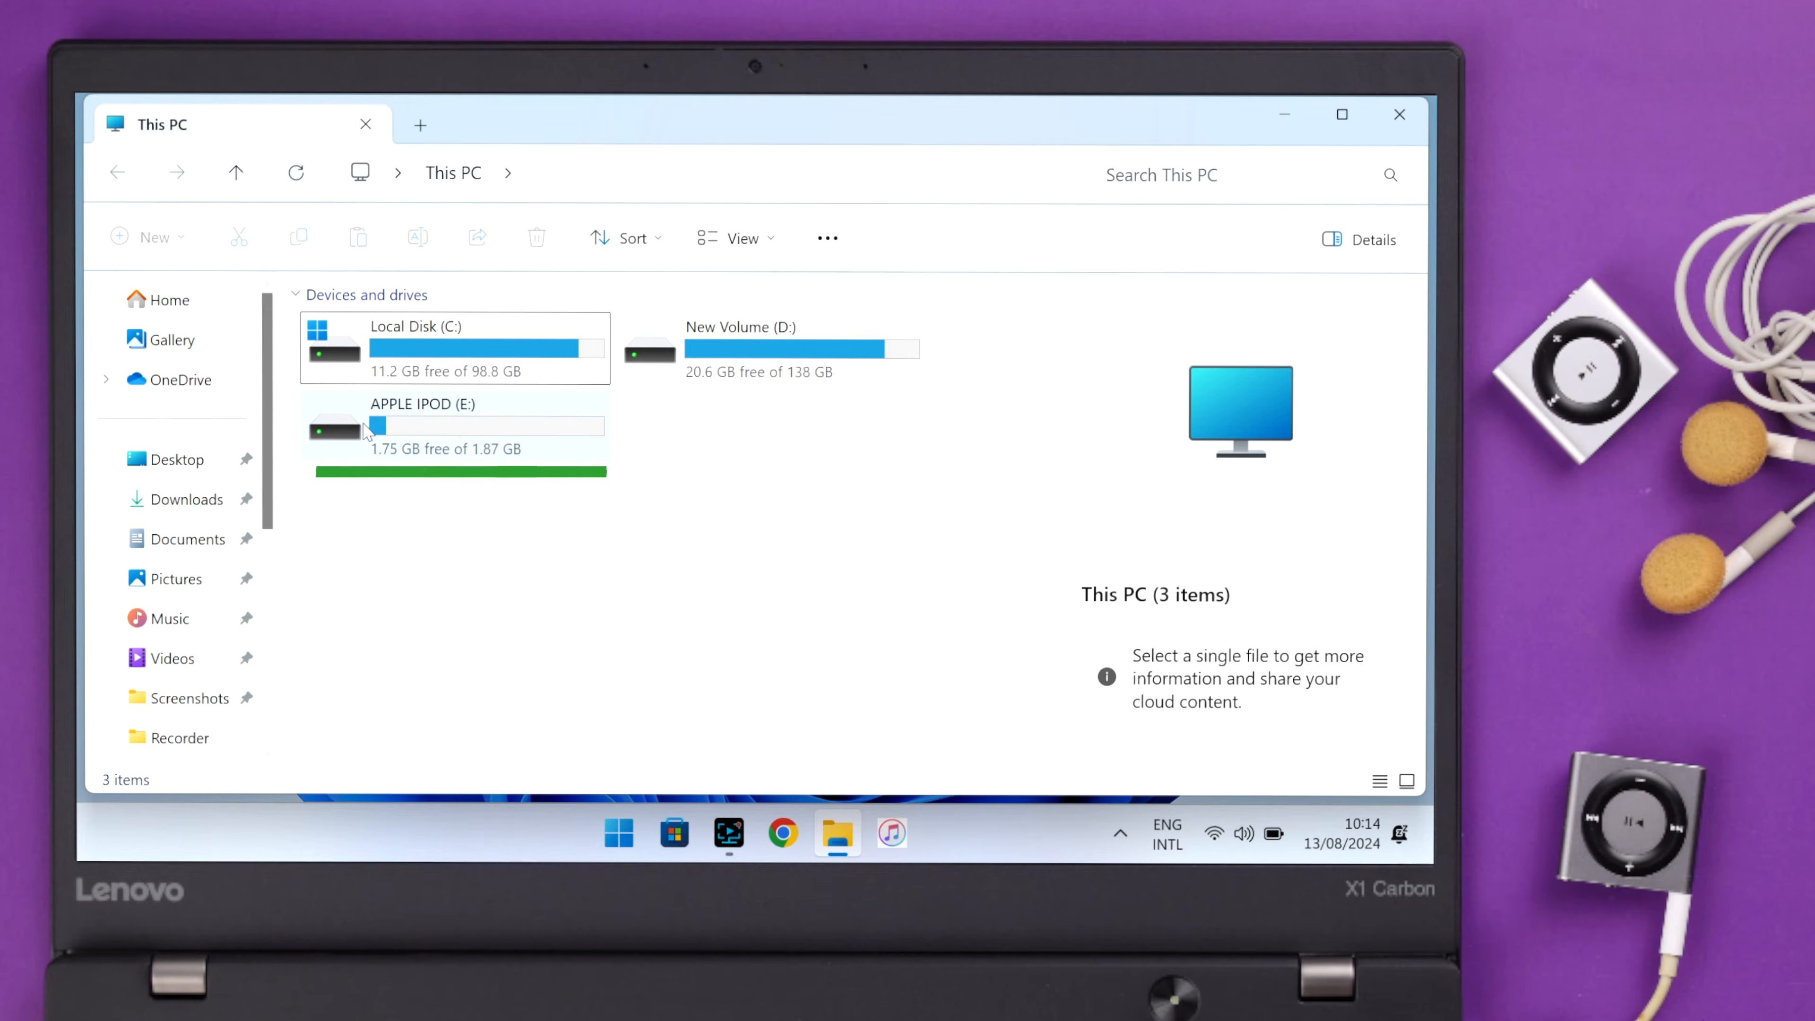
pyautogui.doubleClick(452, 426)
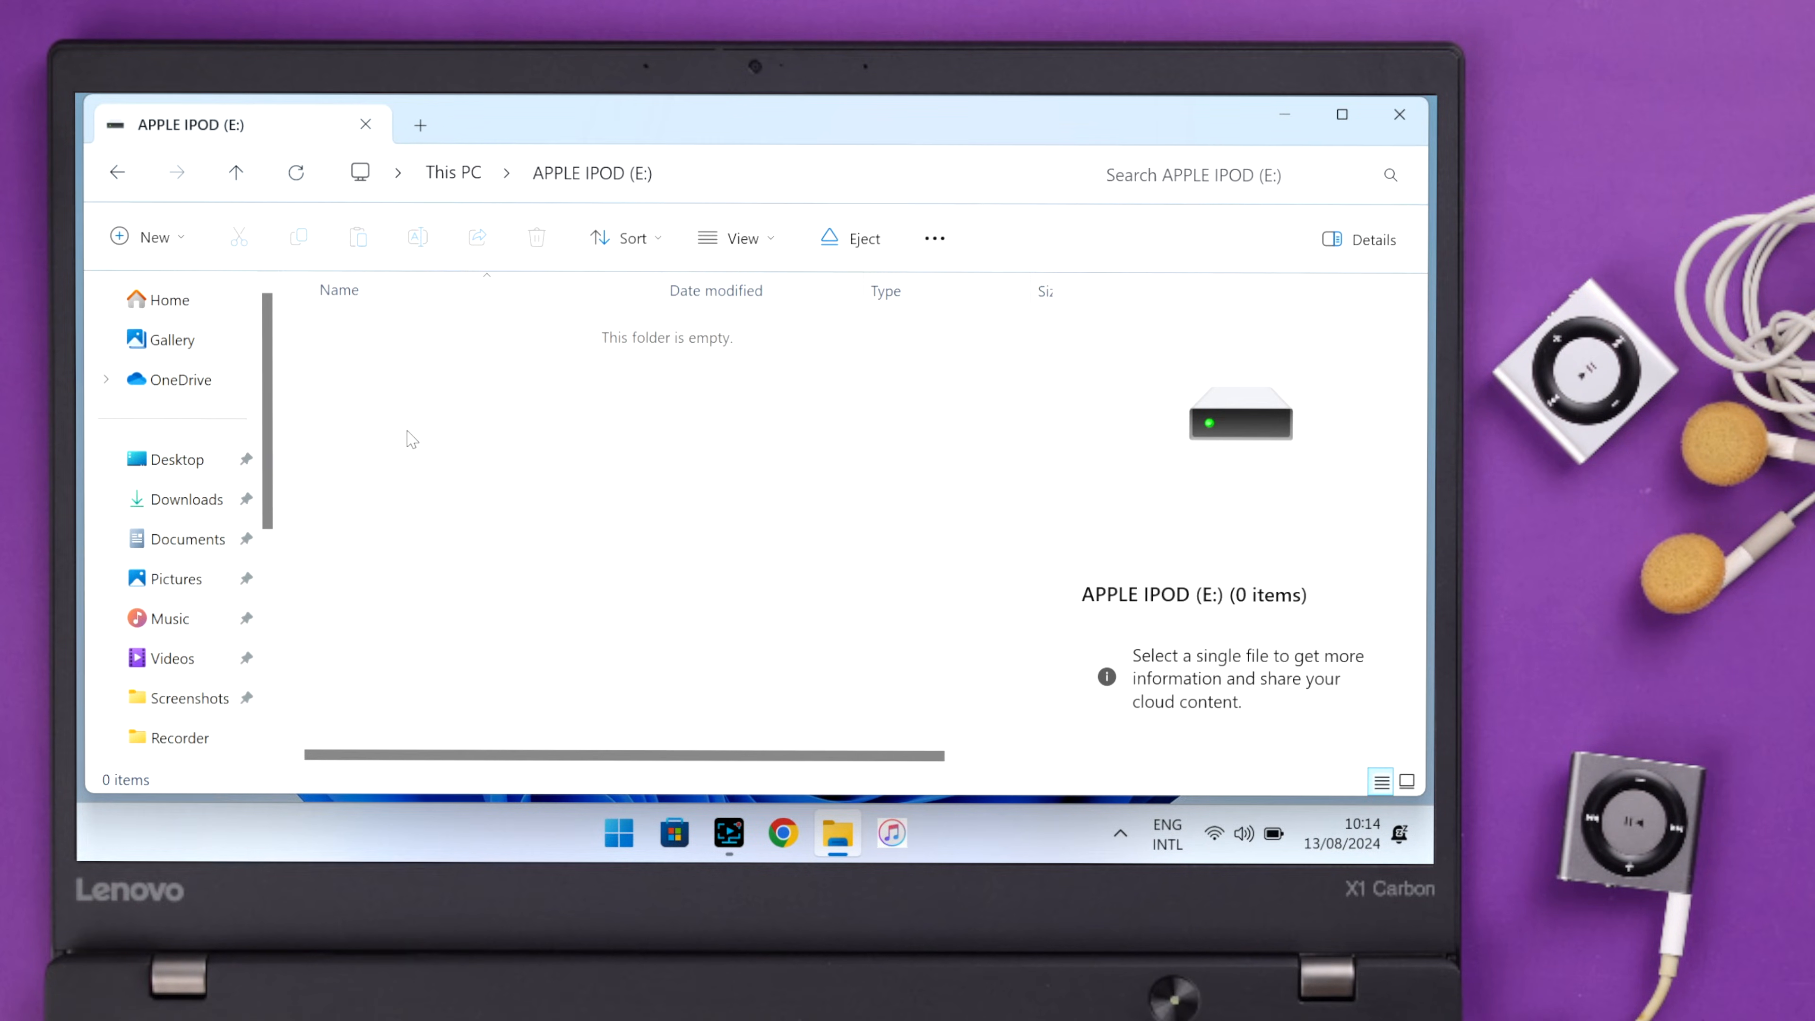
pyautogui.moveTo(855, 289)
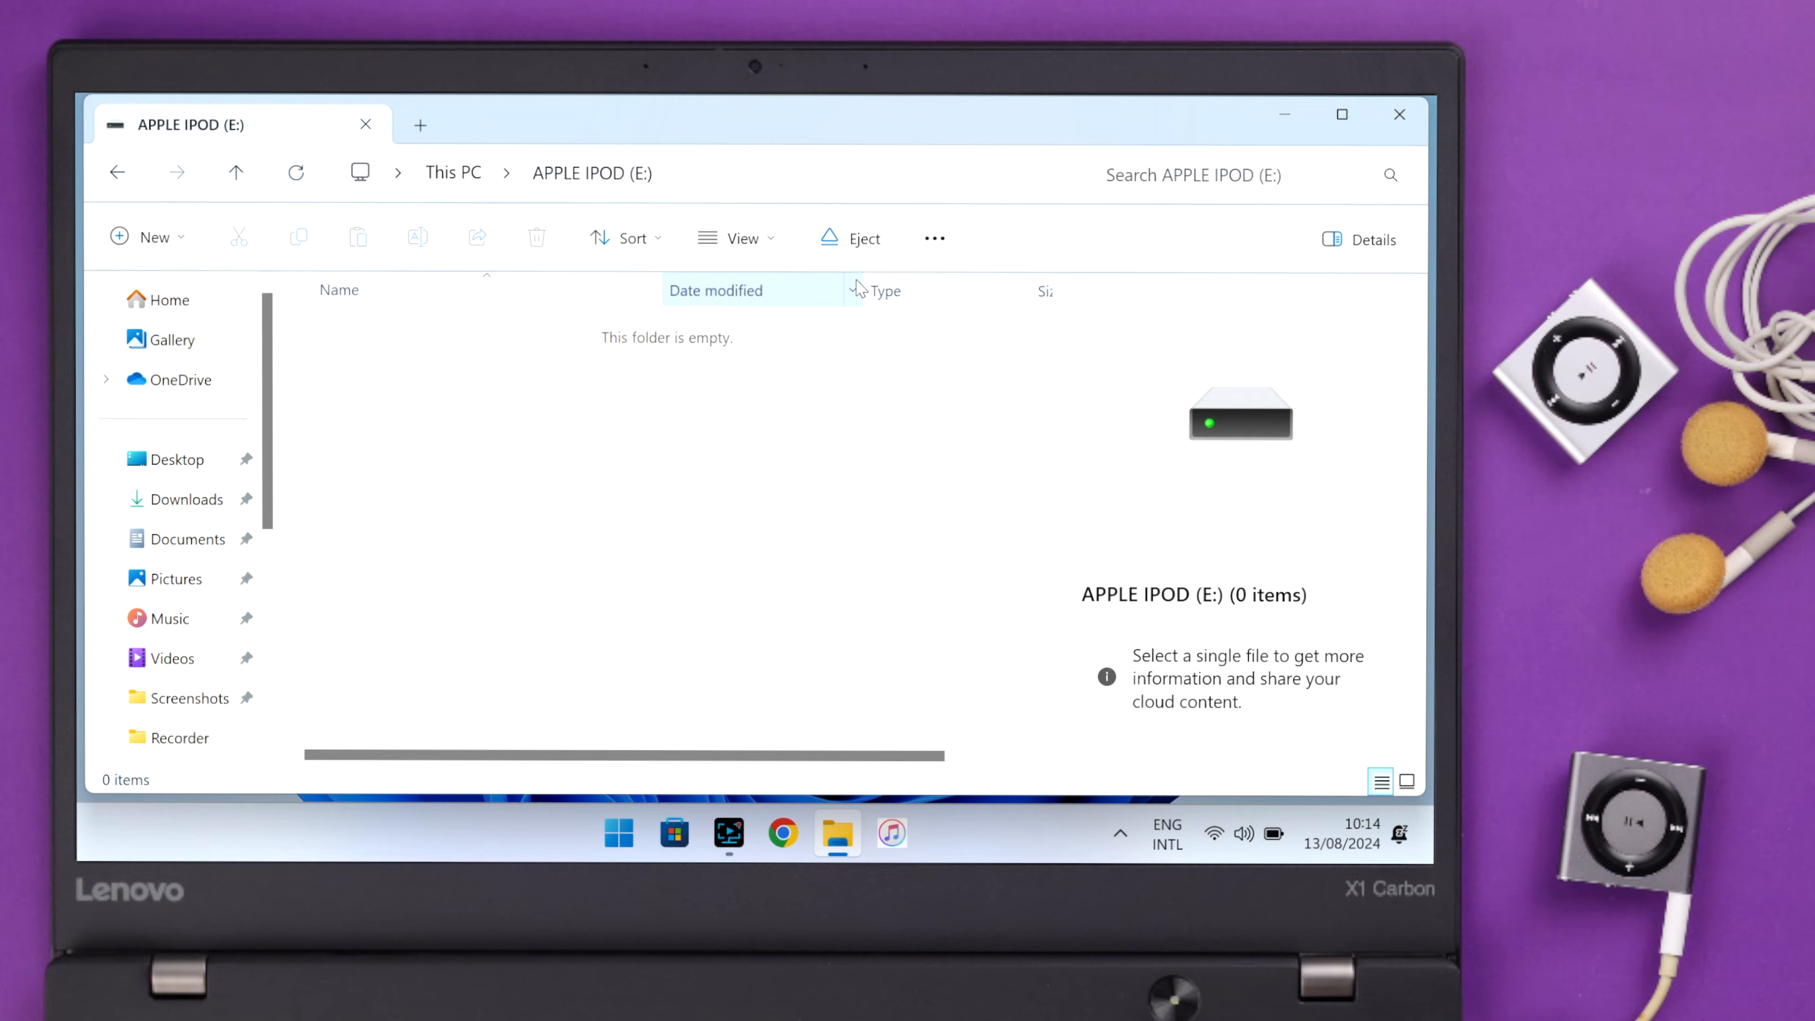
pyautogui.click(736, 238)
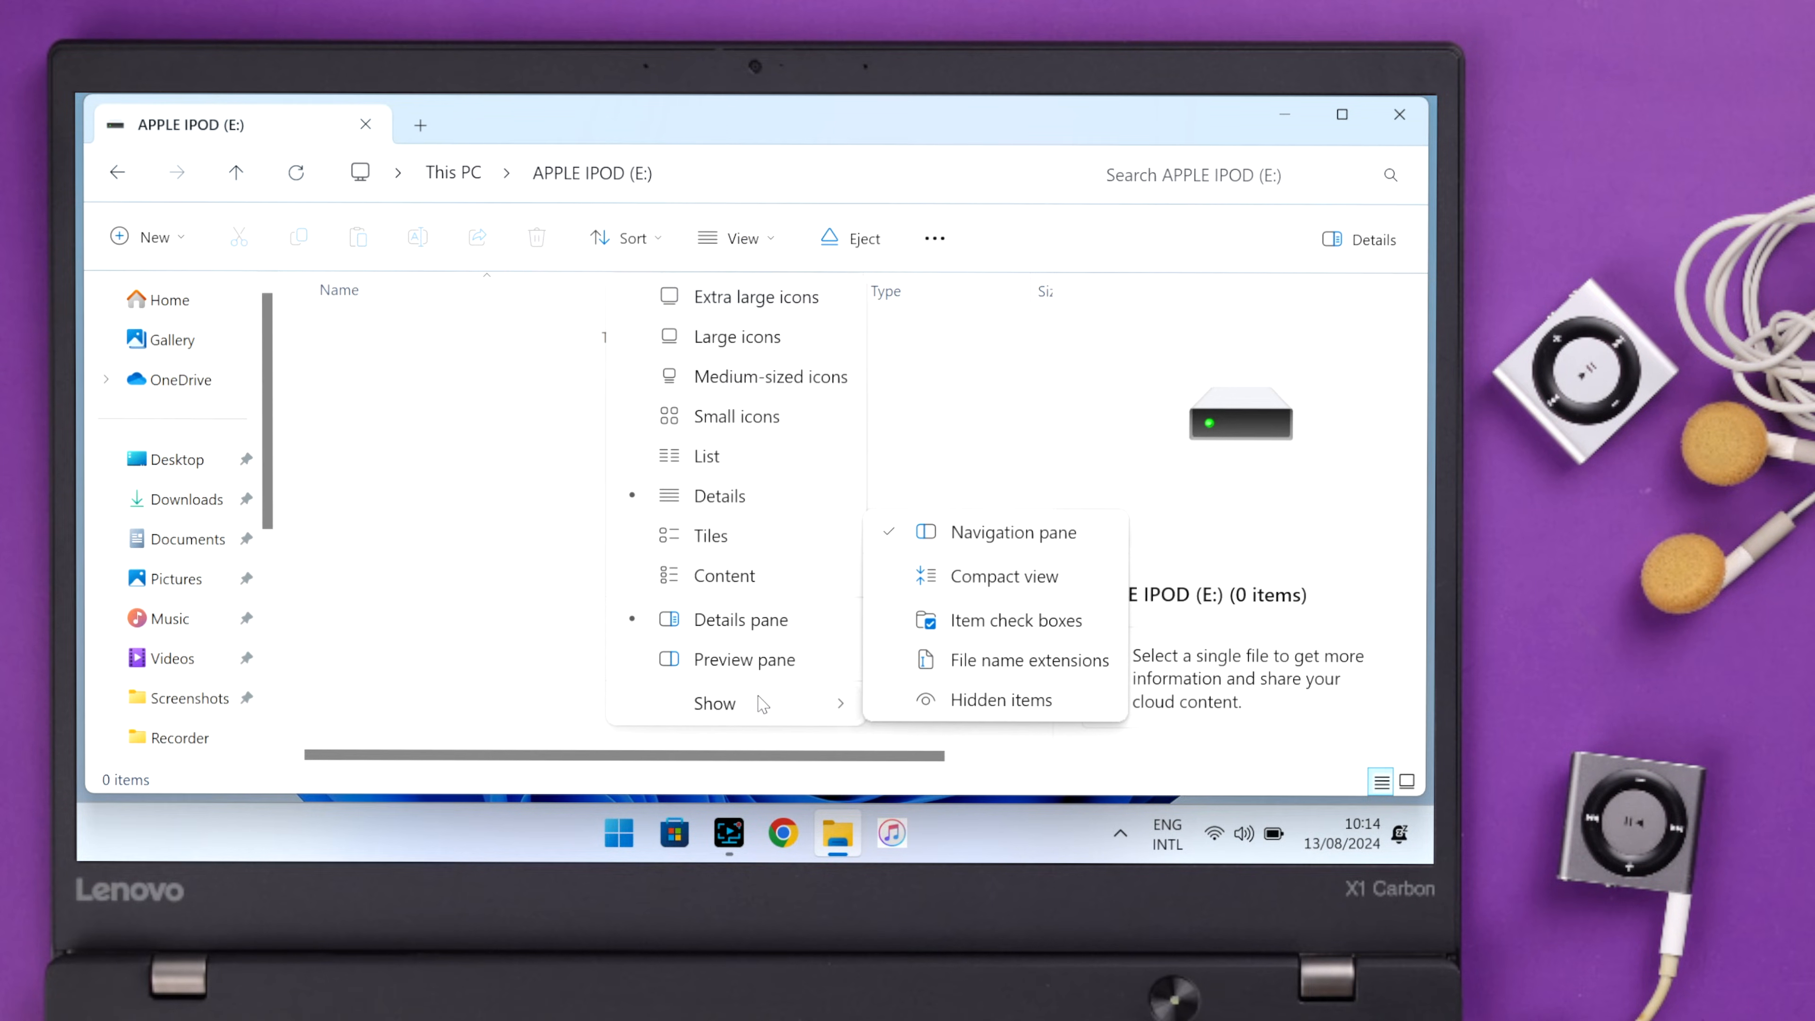
pyautogui.click(998, 700)
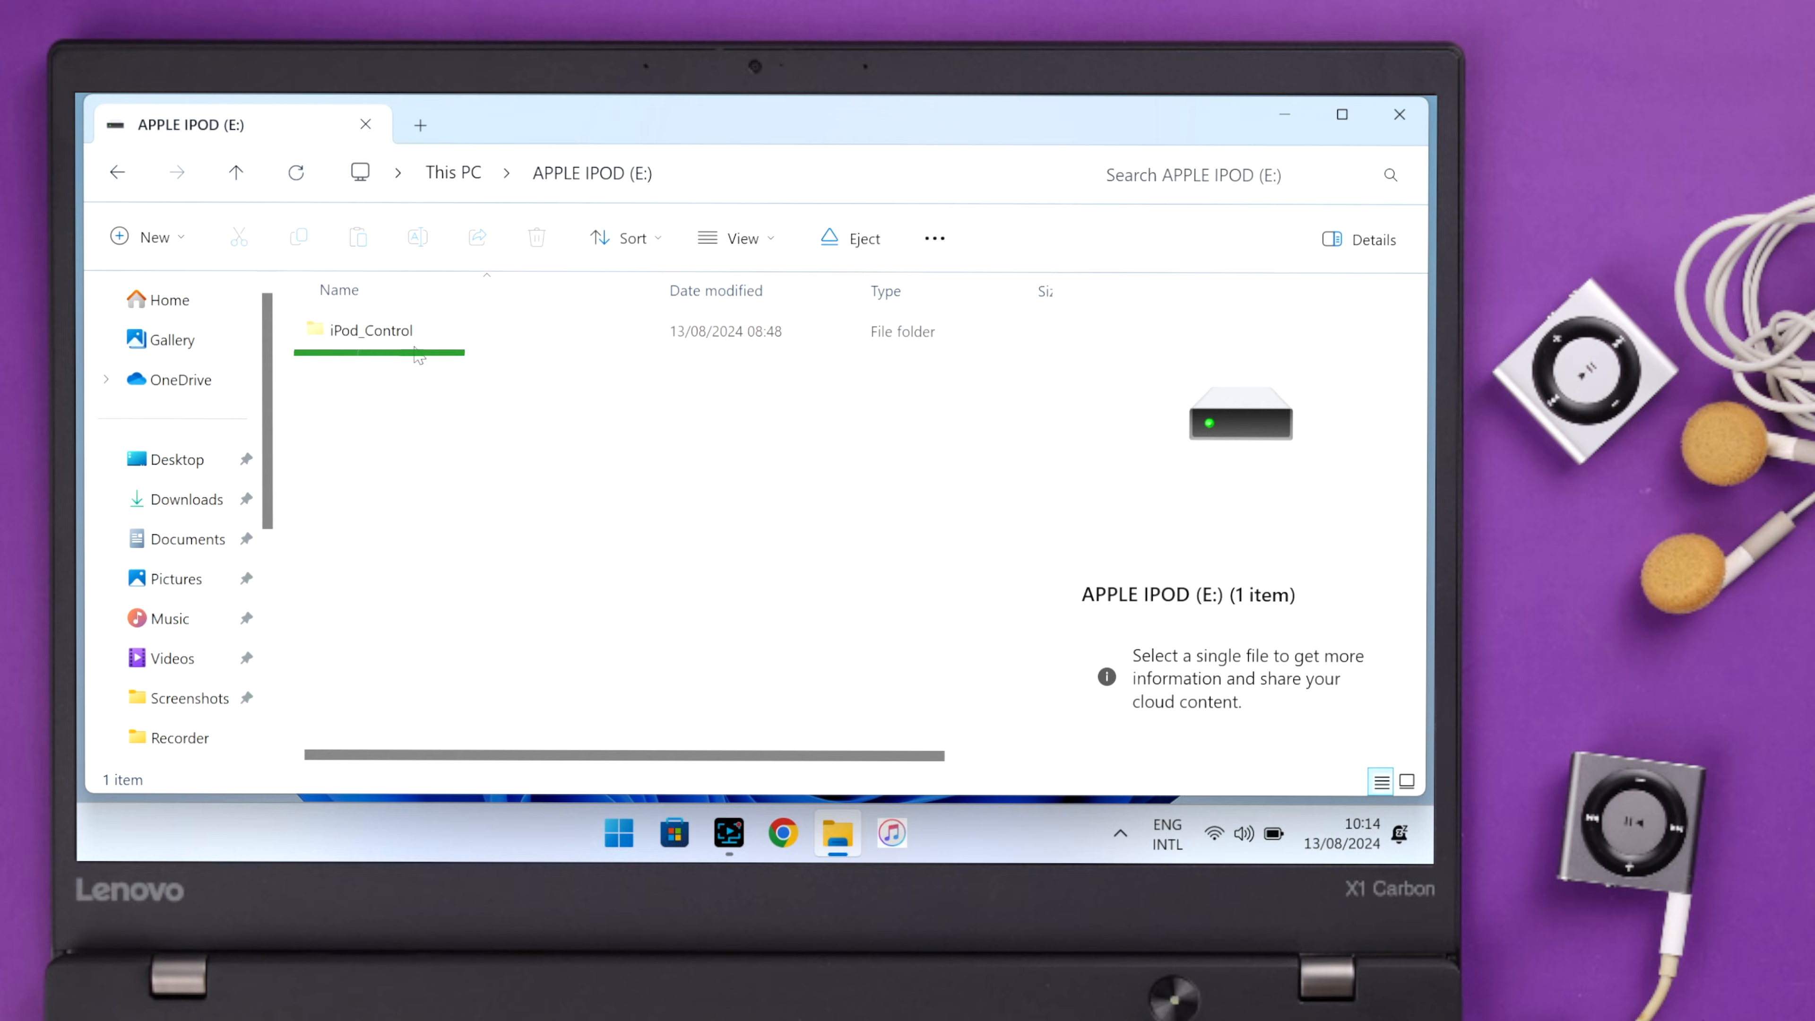
pyautogui.doubleClick(371, 330)
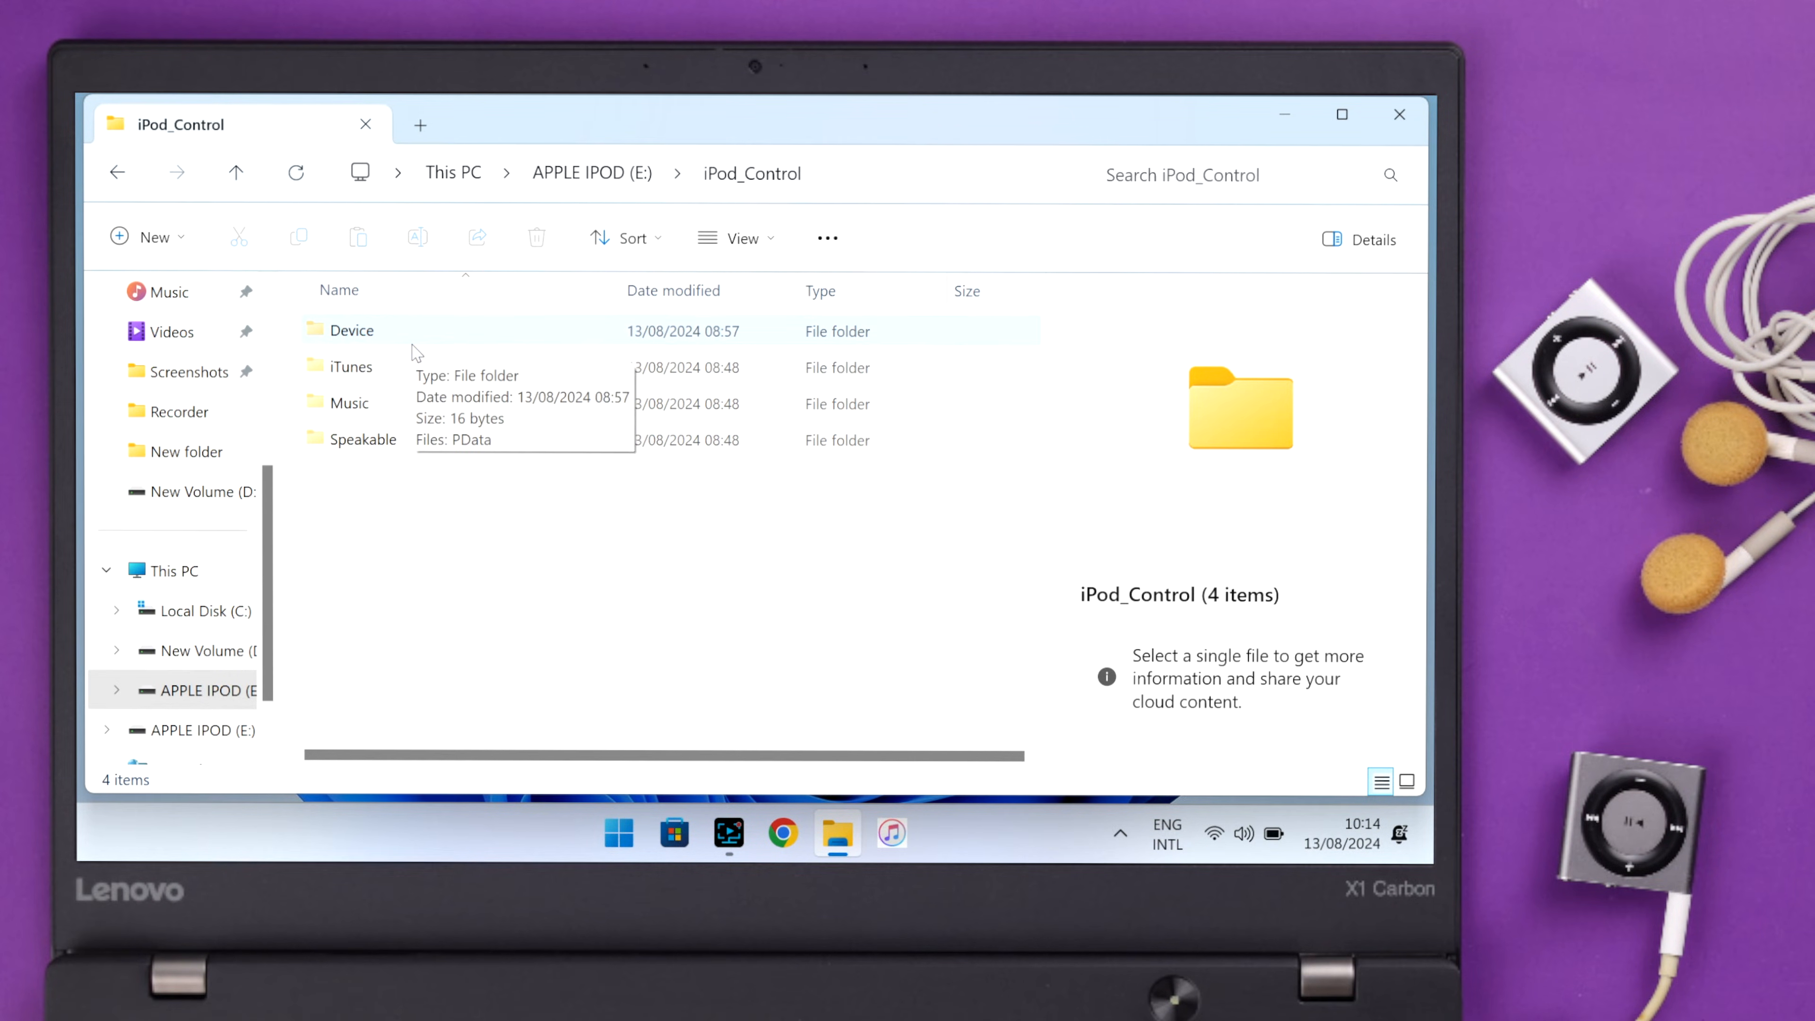
pyautogui.moveTo(349, 403)
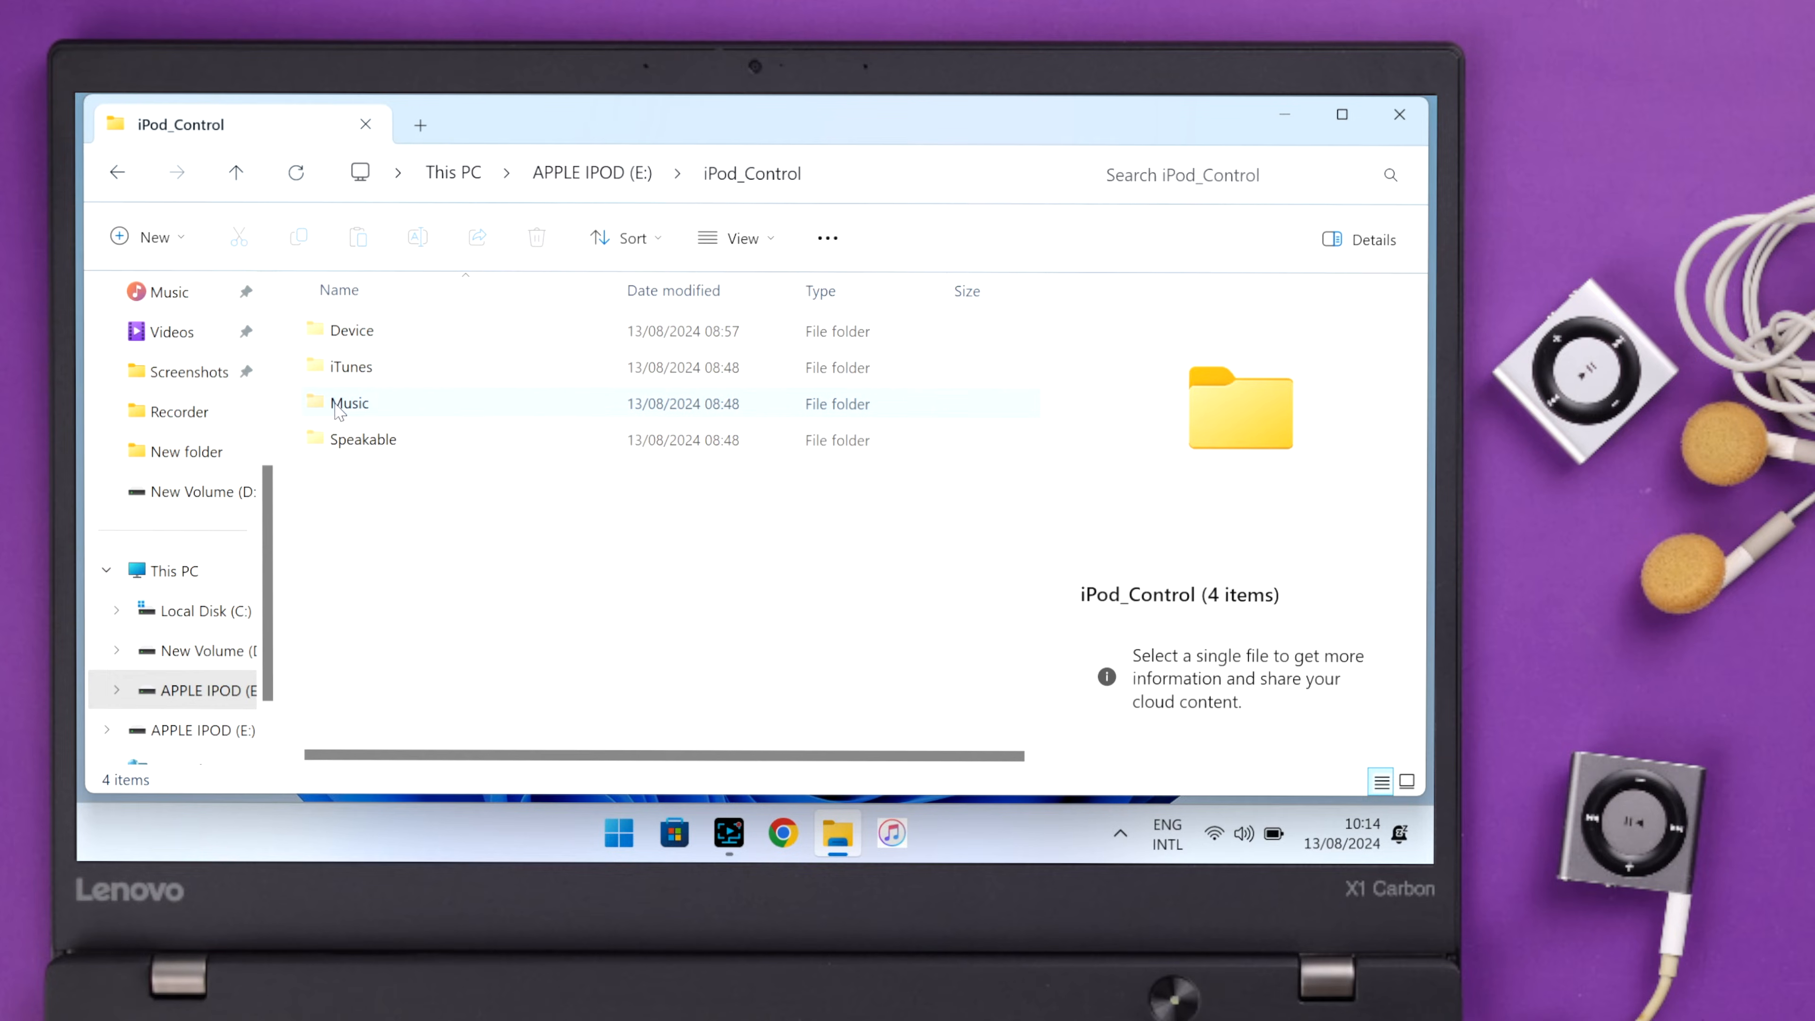
pyautogui.rightClick(349, 403)
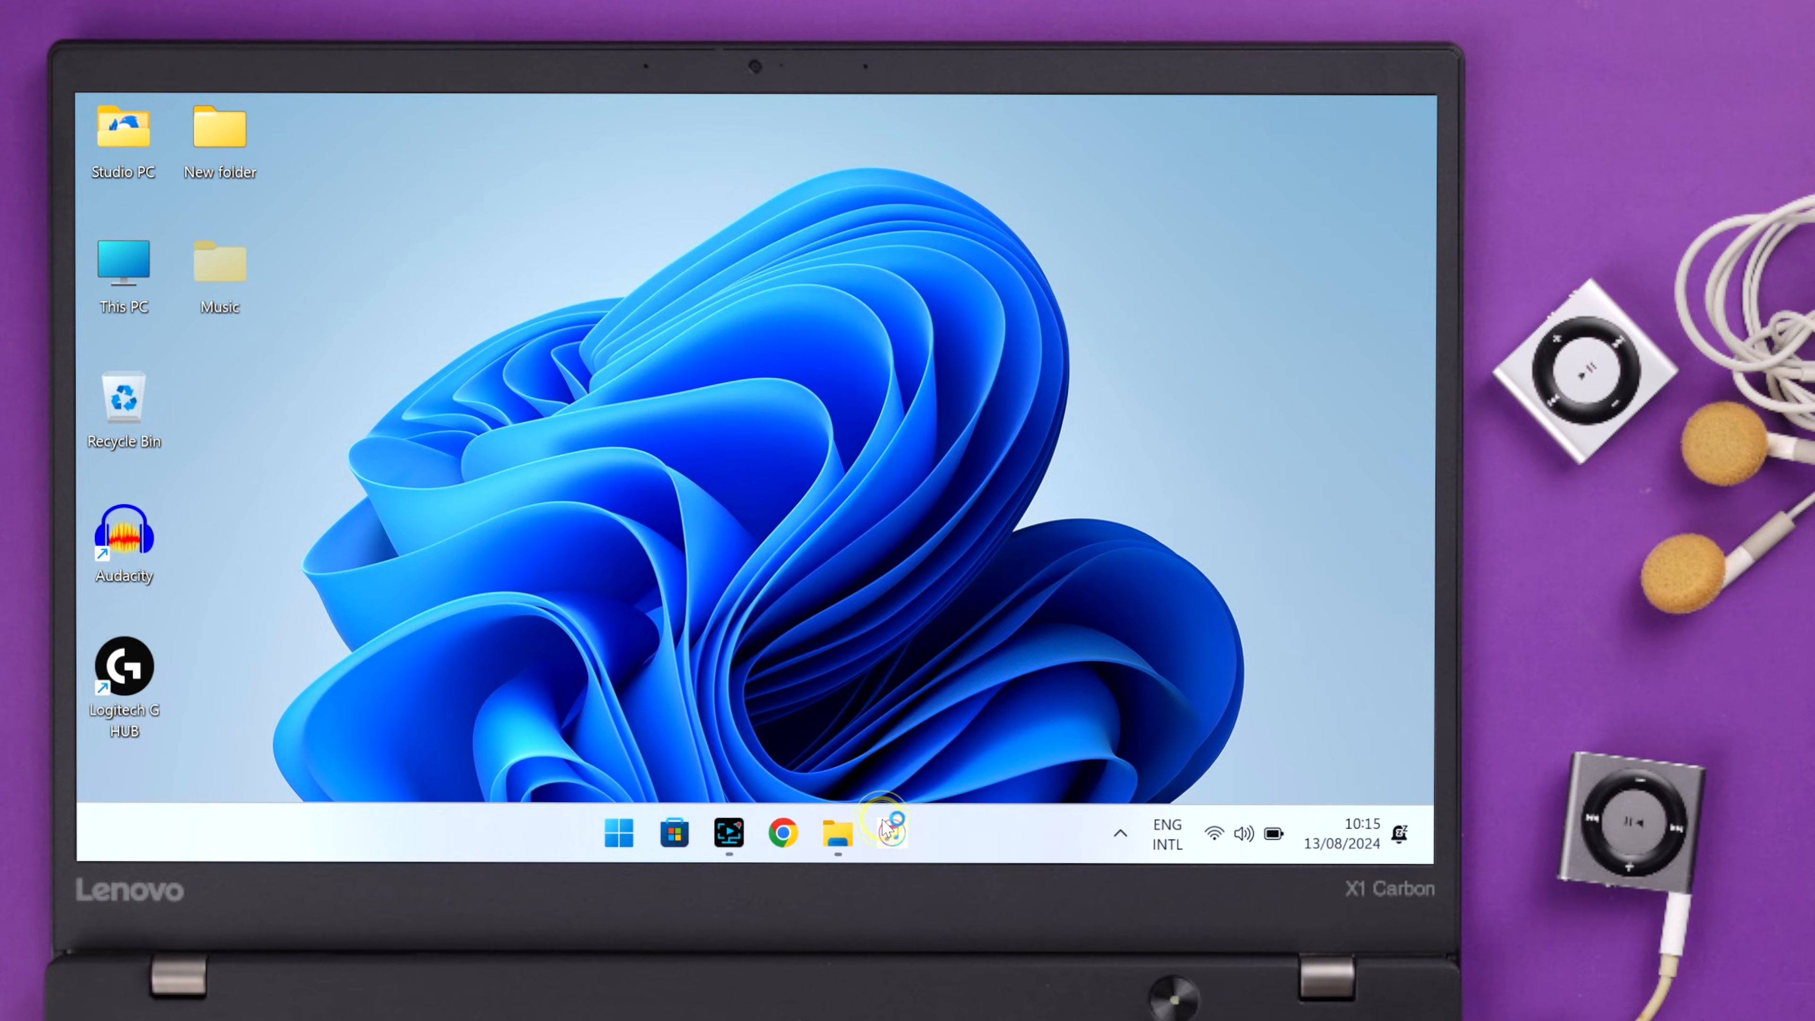
# Step: Restore the connected iPod shuffle to factory settings from its Summary page and confirm
pyautogui.click(889, 831)
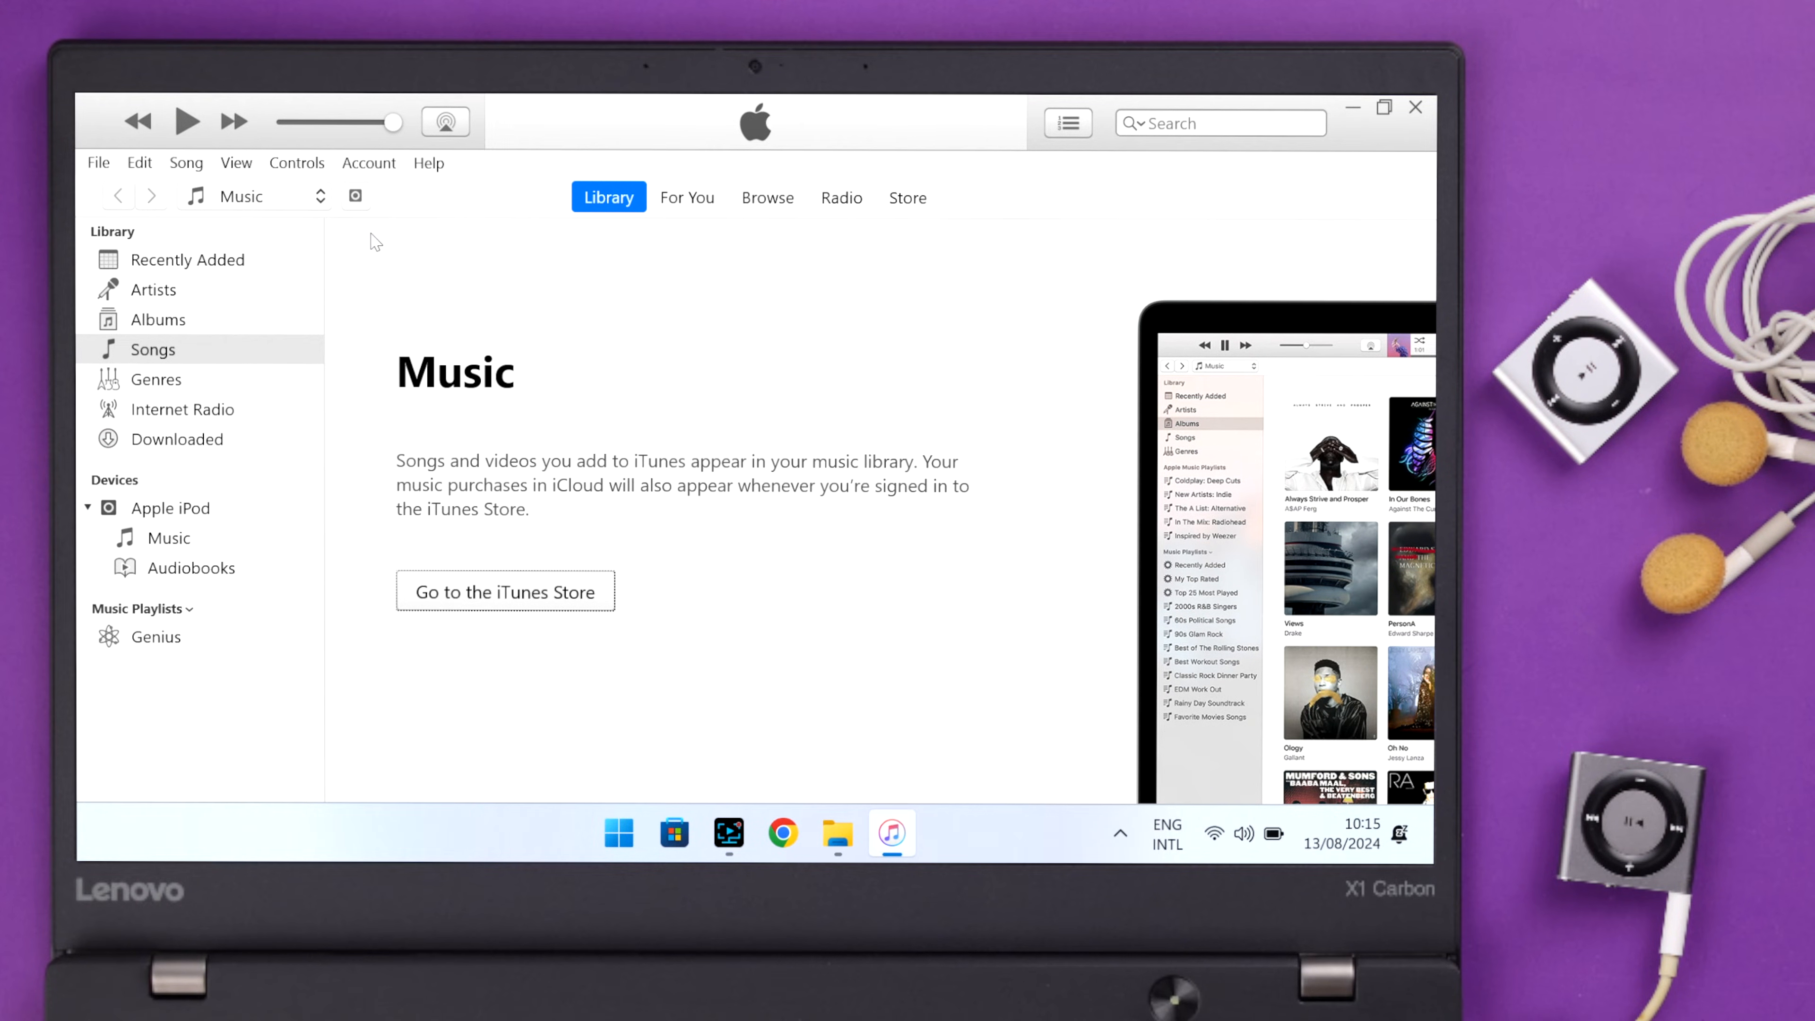
pyautogui.click(172, 506)
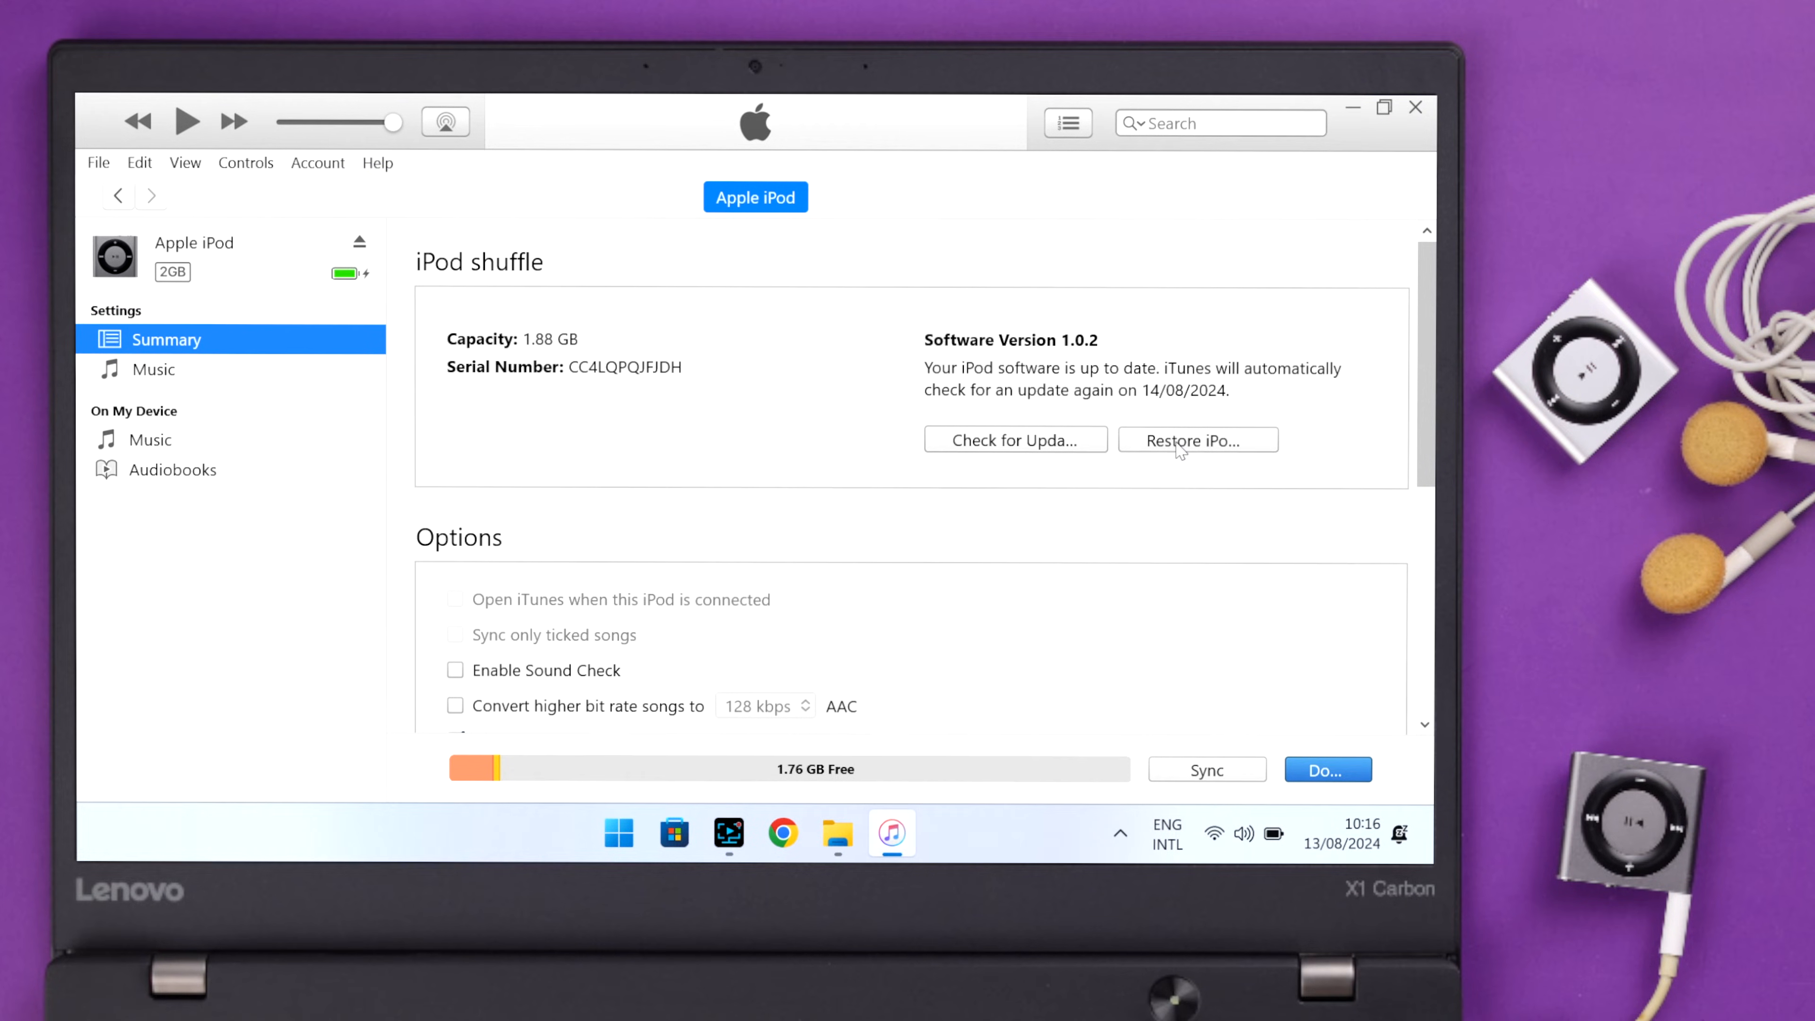
pyautogui.click(1196, 439)
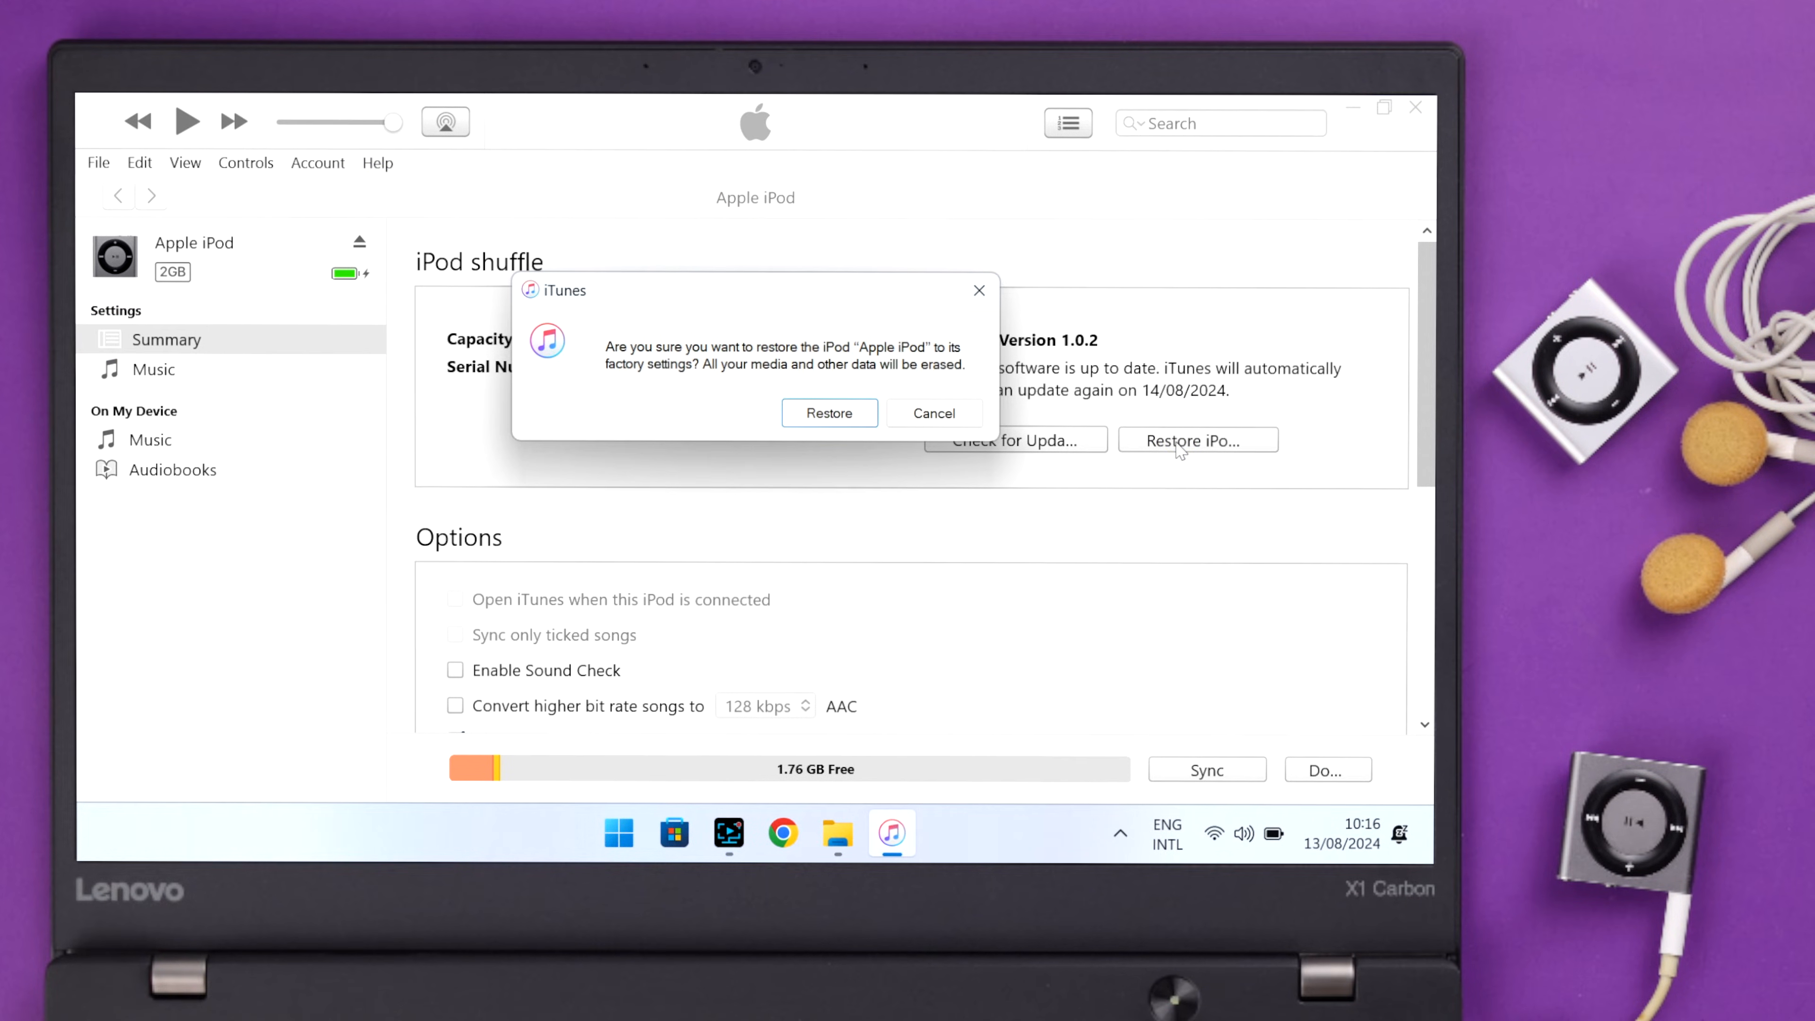
pyautogui.click(829, 414)
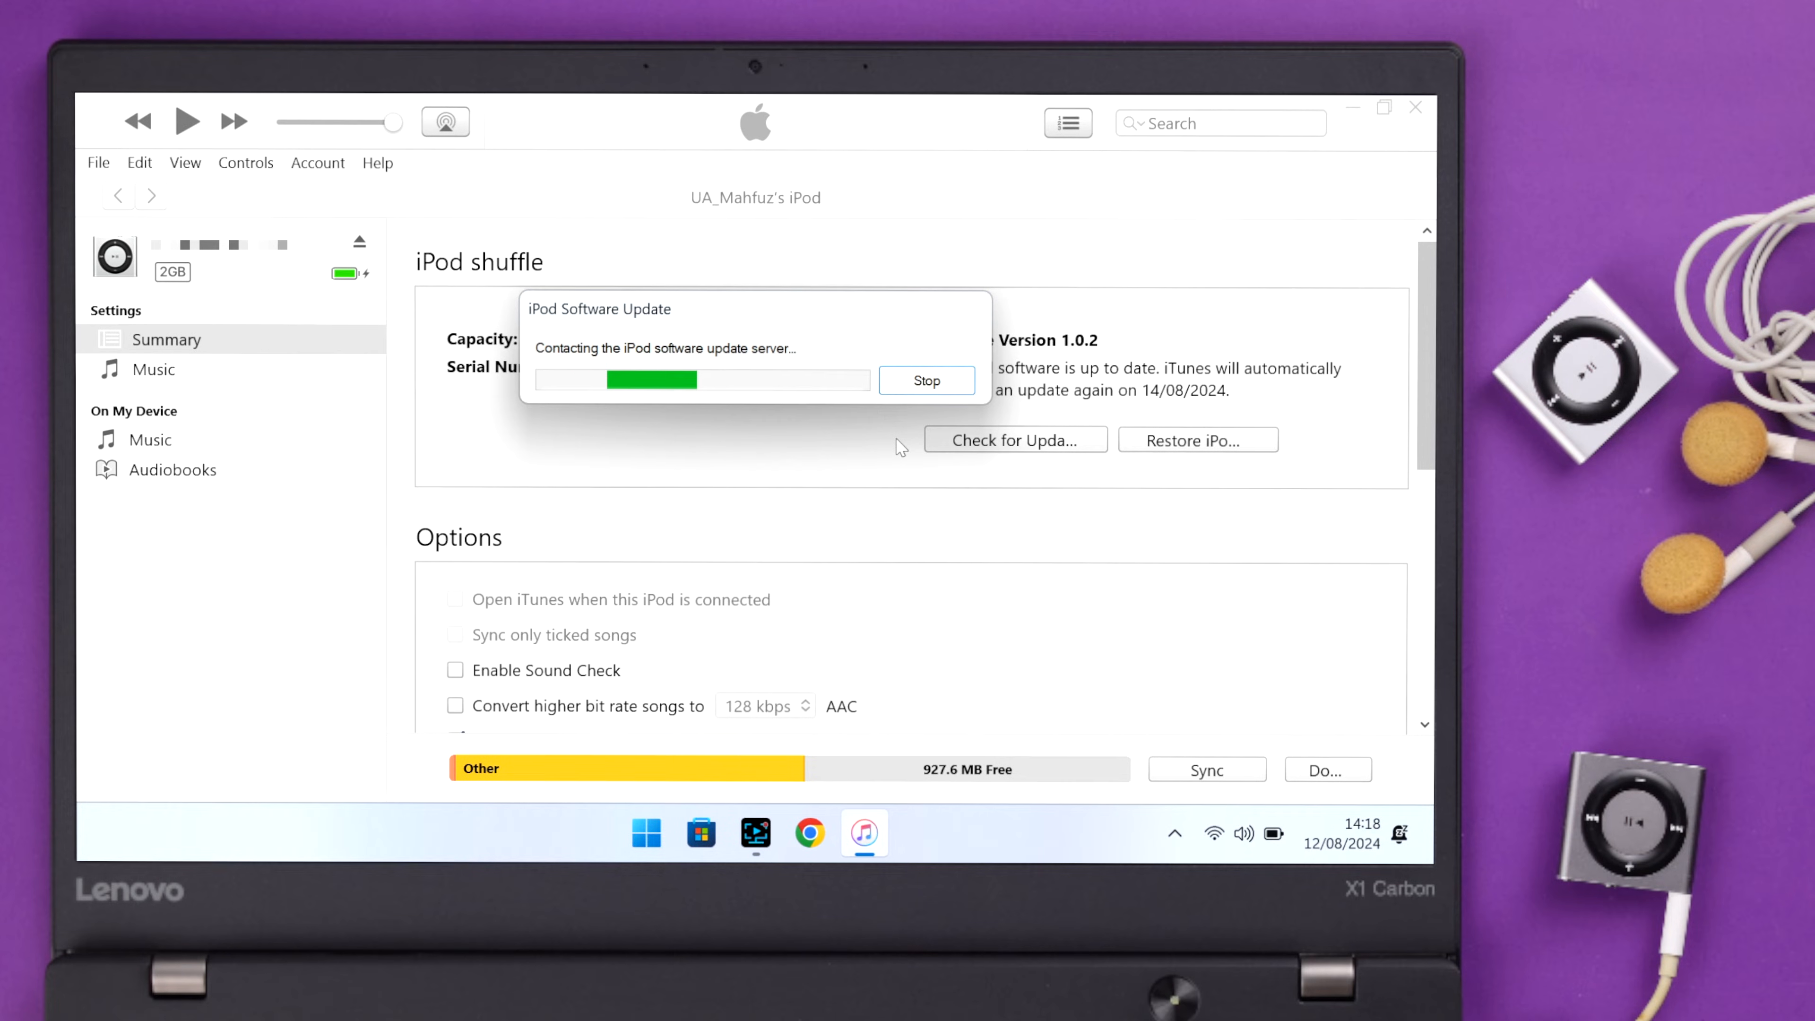
pyautogui.click(1197, 439)
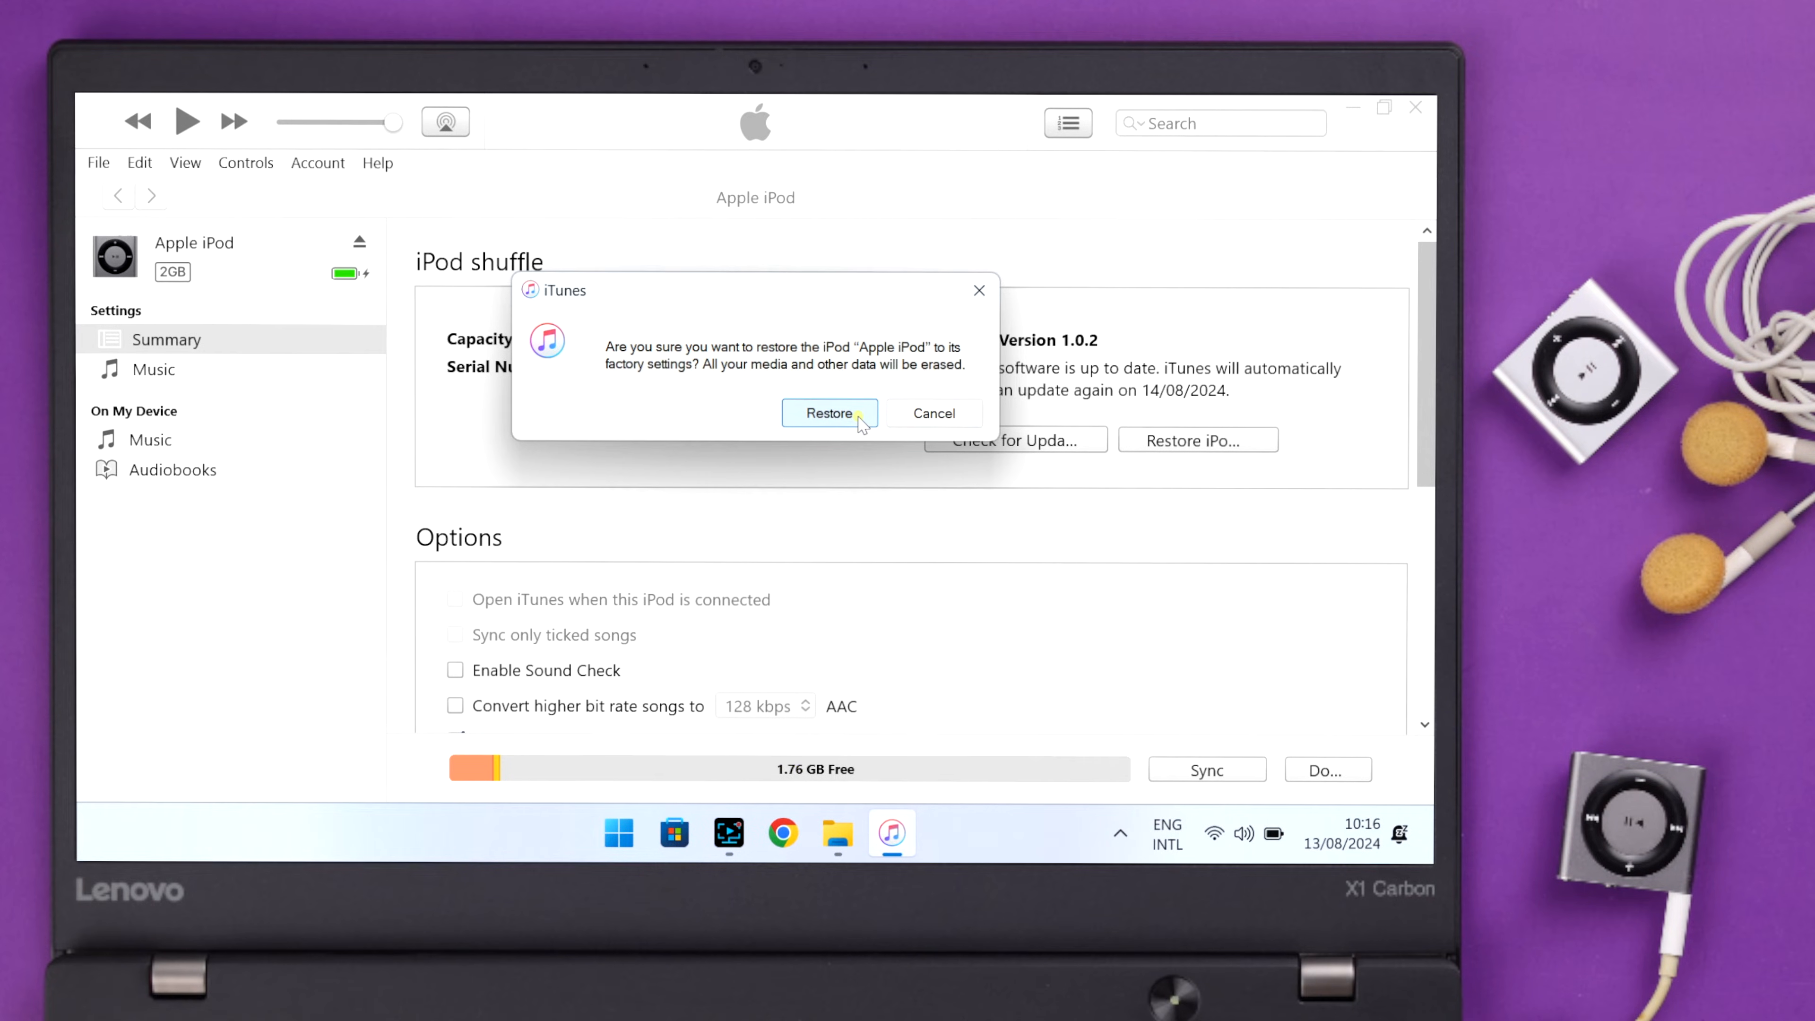
pyautogui.click(829, 413)
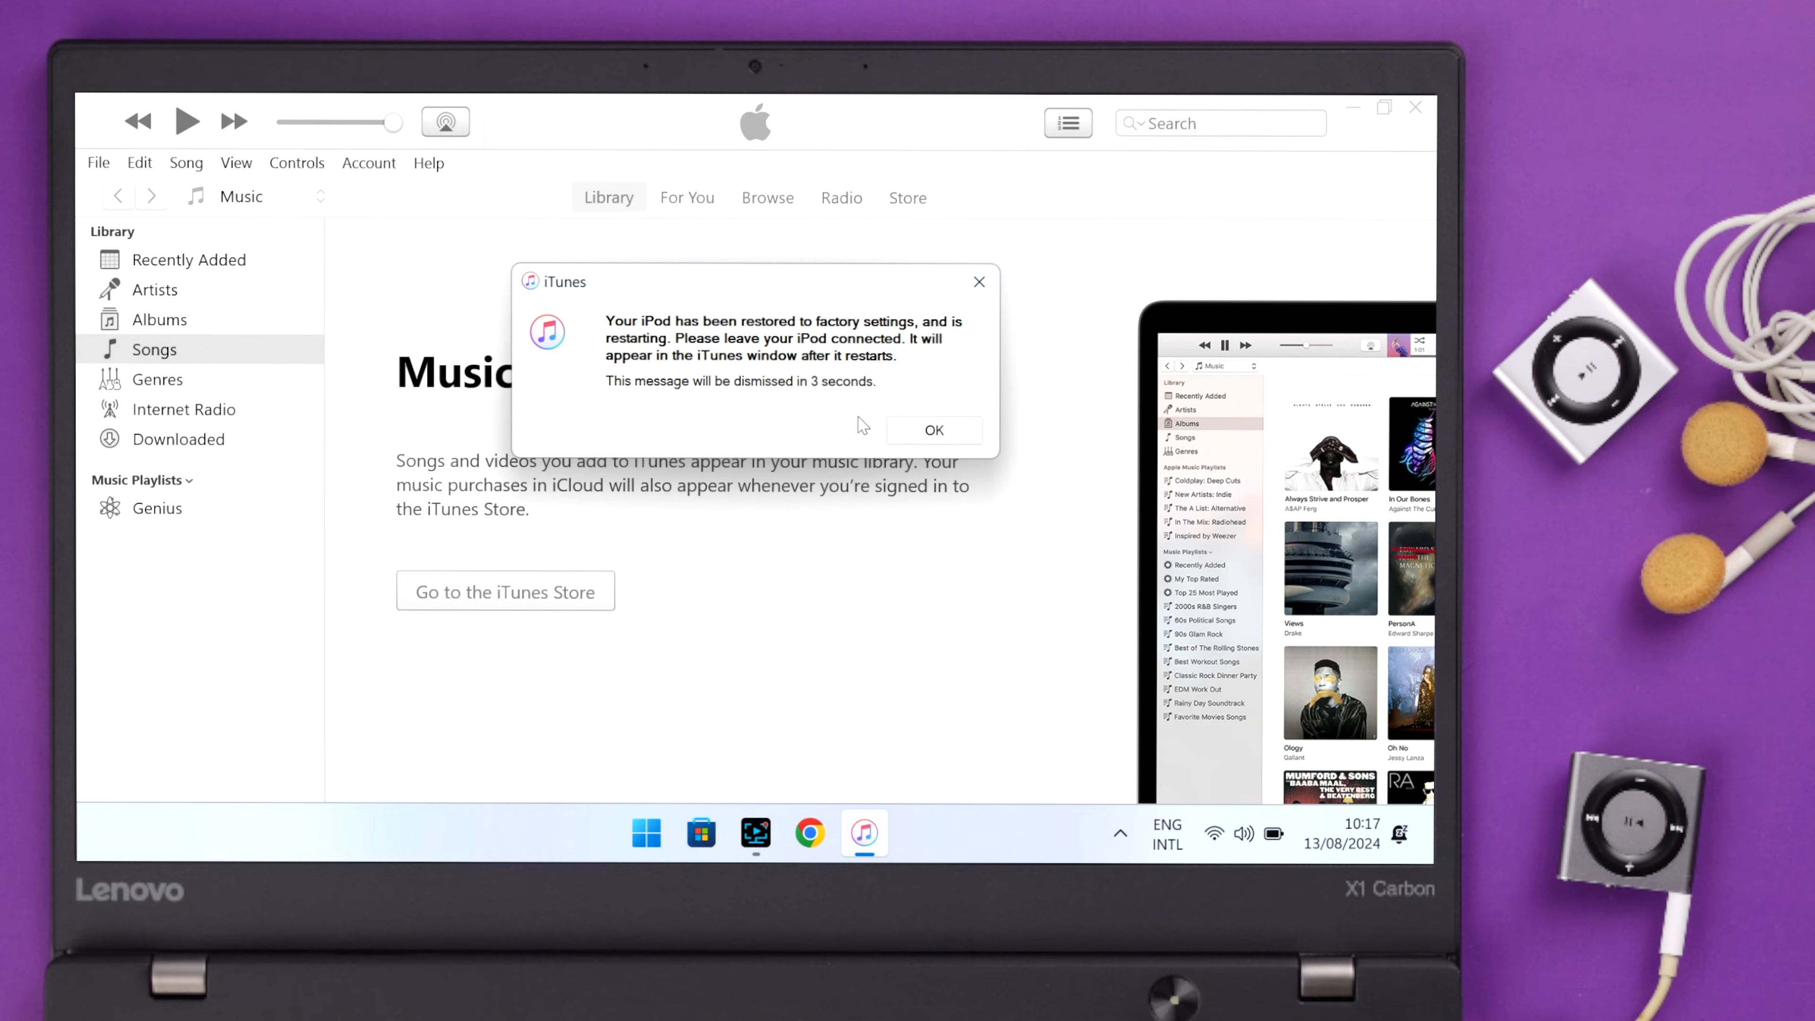
# Step: Complete the new-iPod setup and show Studio PC's iPod summary with 1.88 GB free
pyautogui.click(933, 429)
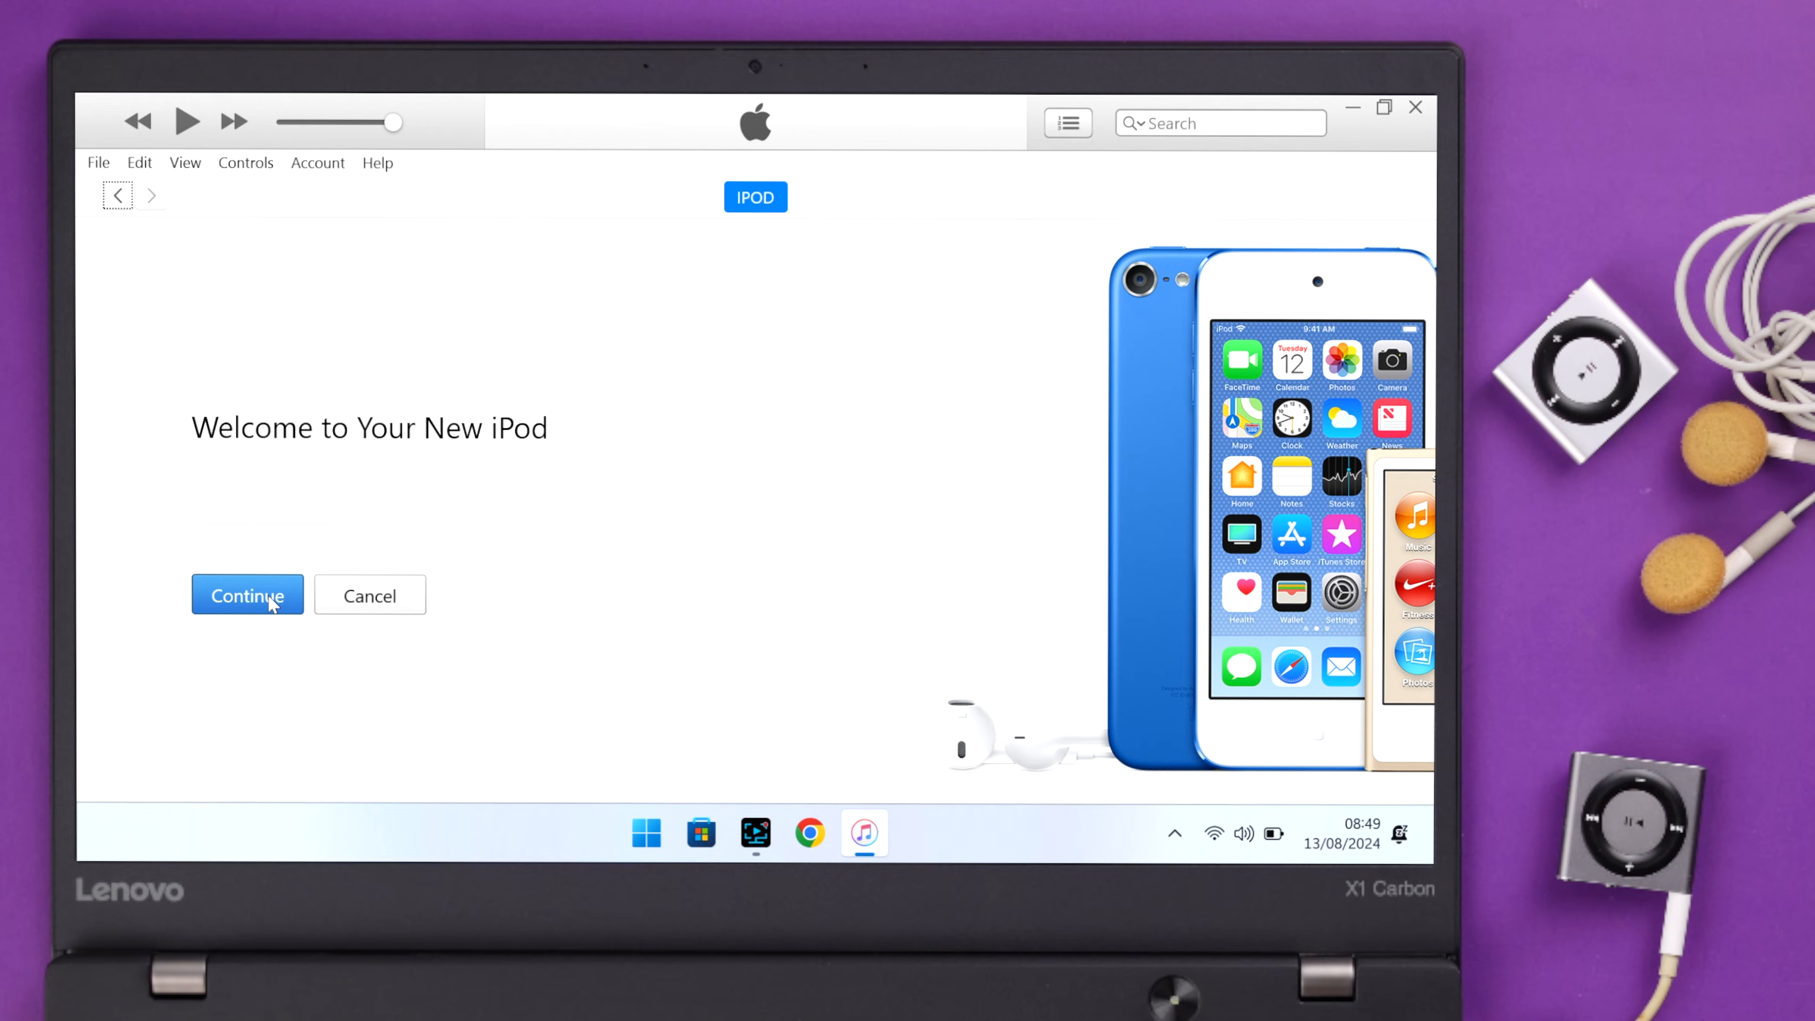
pyautogui.click(246, 595)
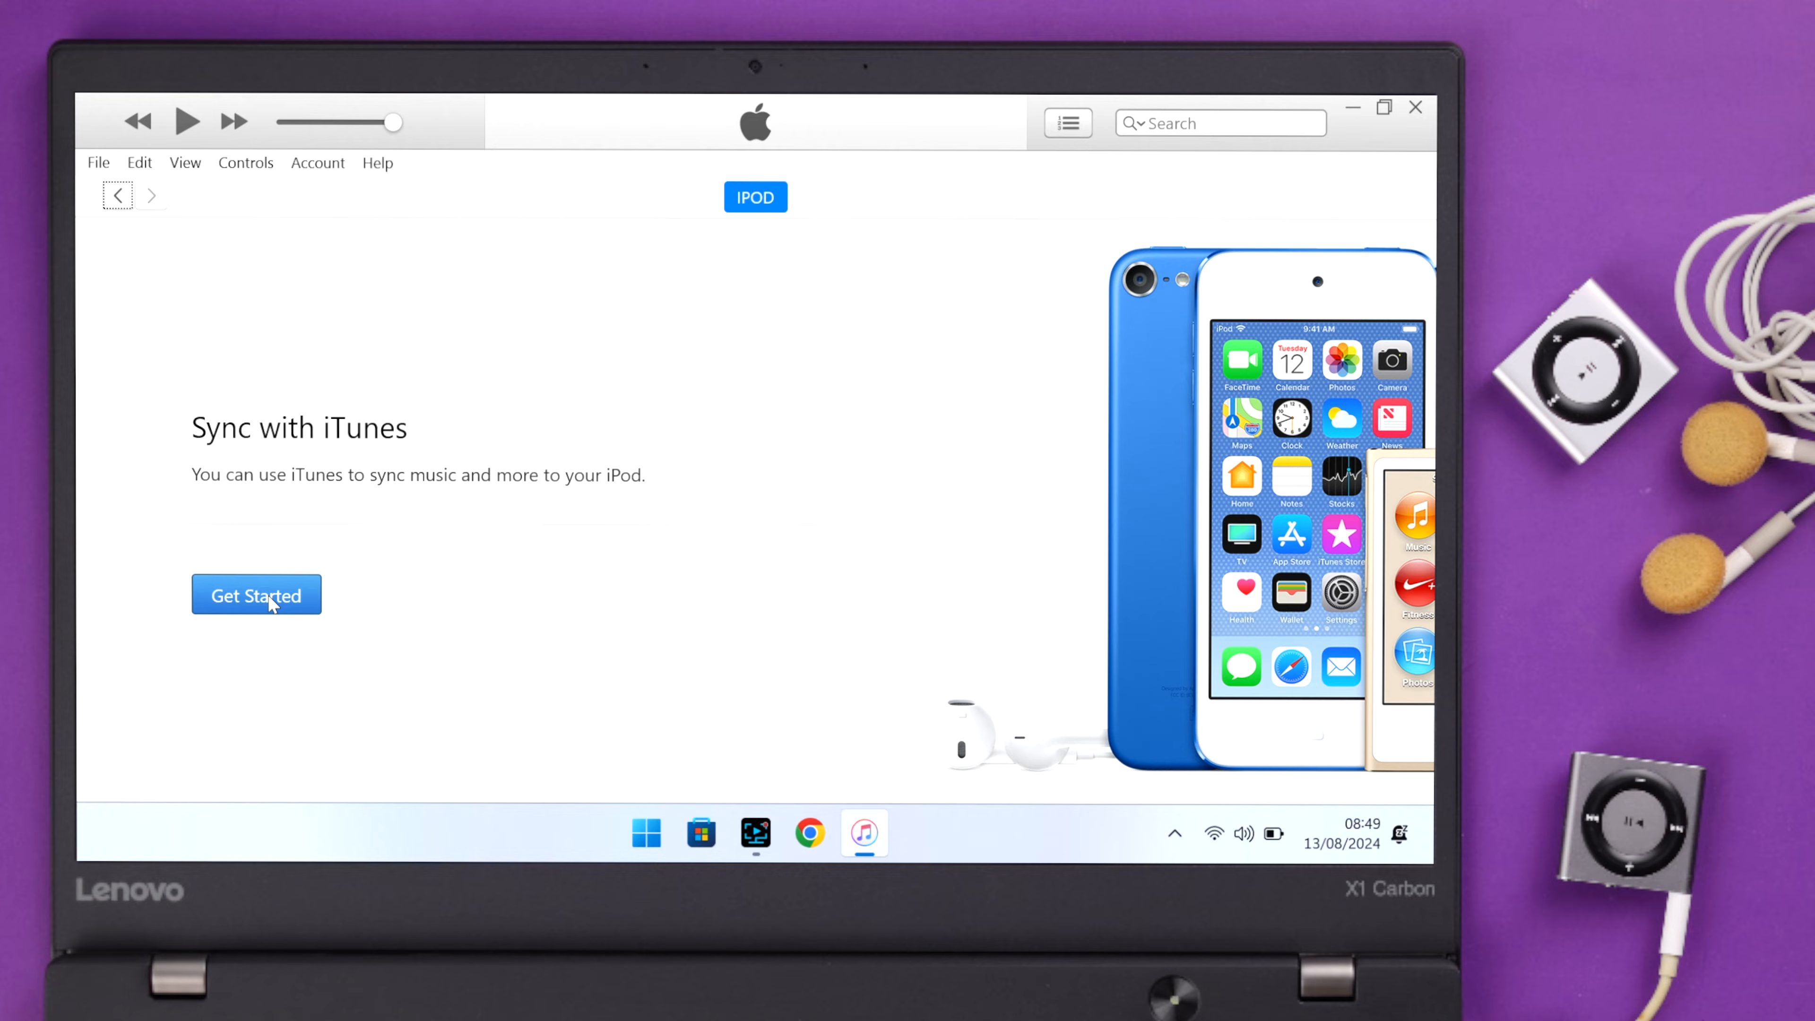
pyautogui.click(256, 594)
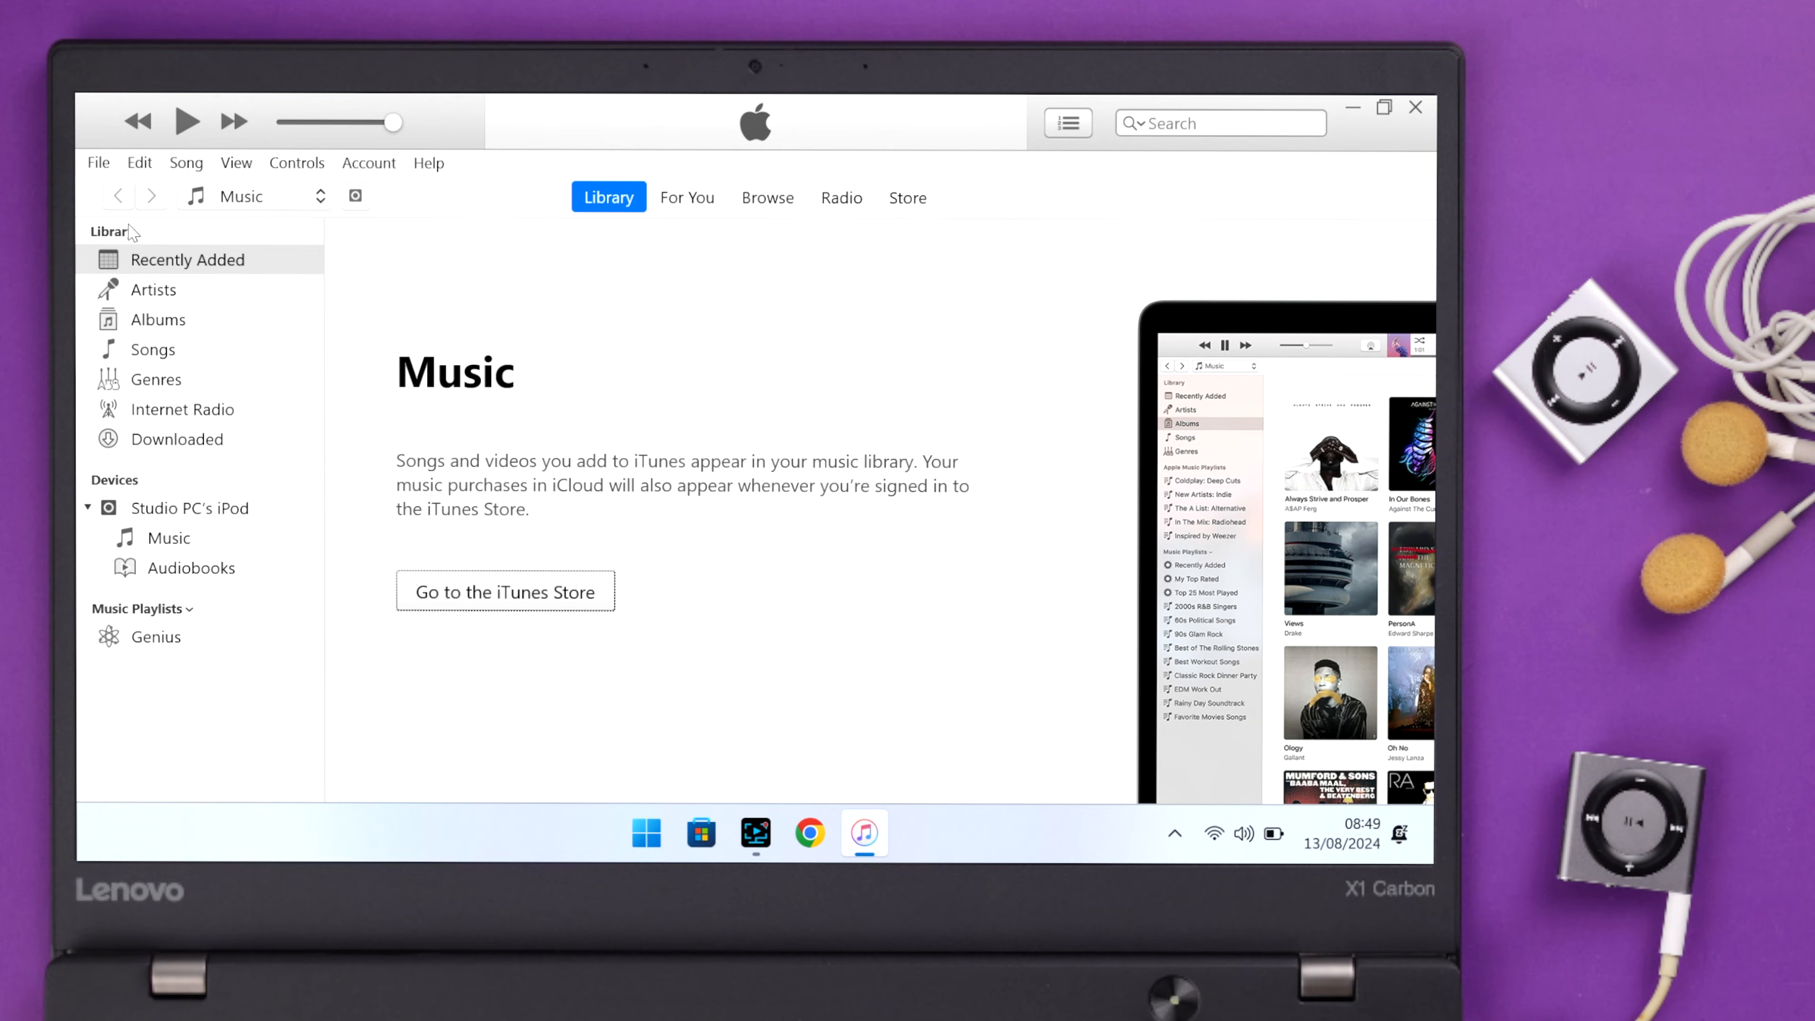
pyautogui.click(154, 289)
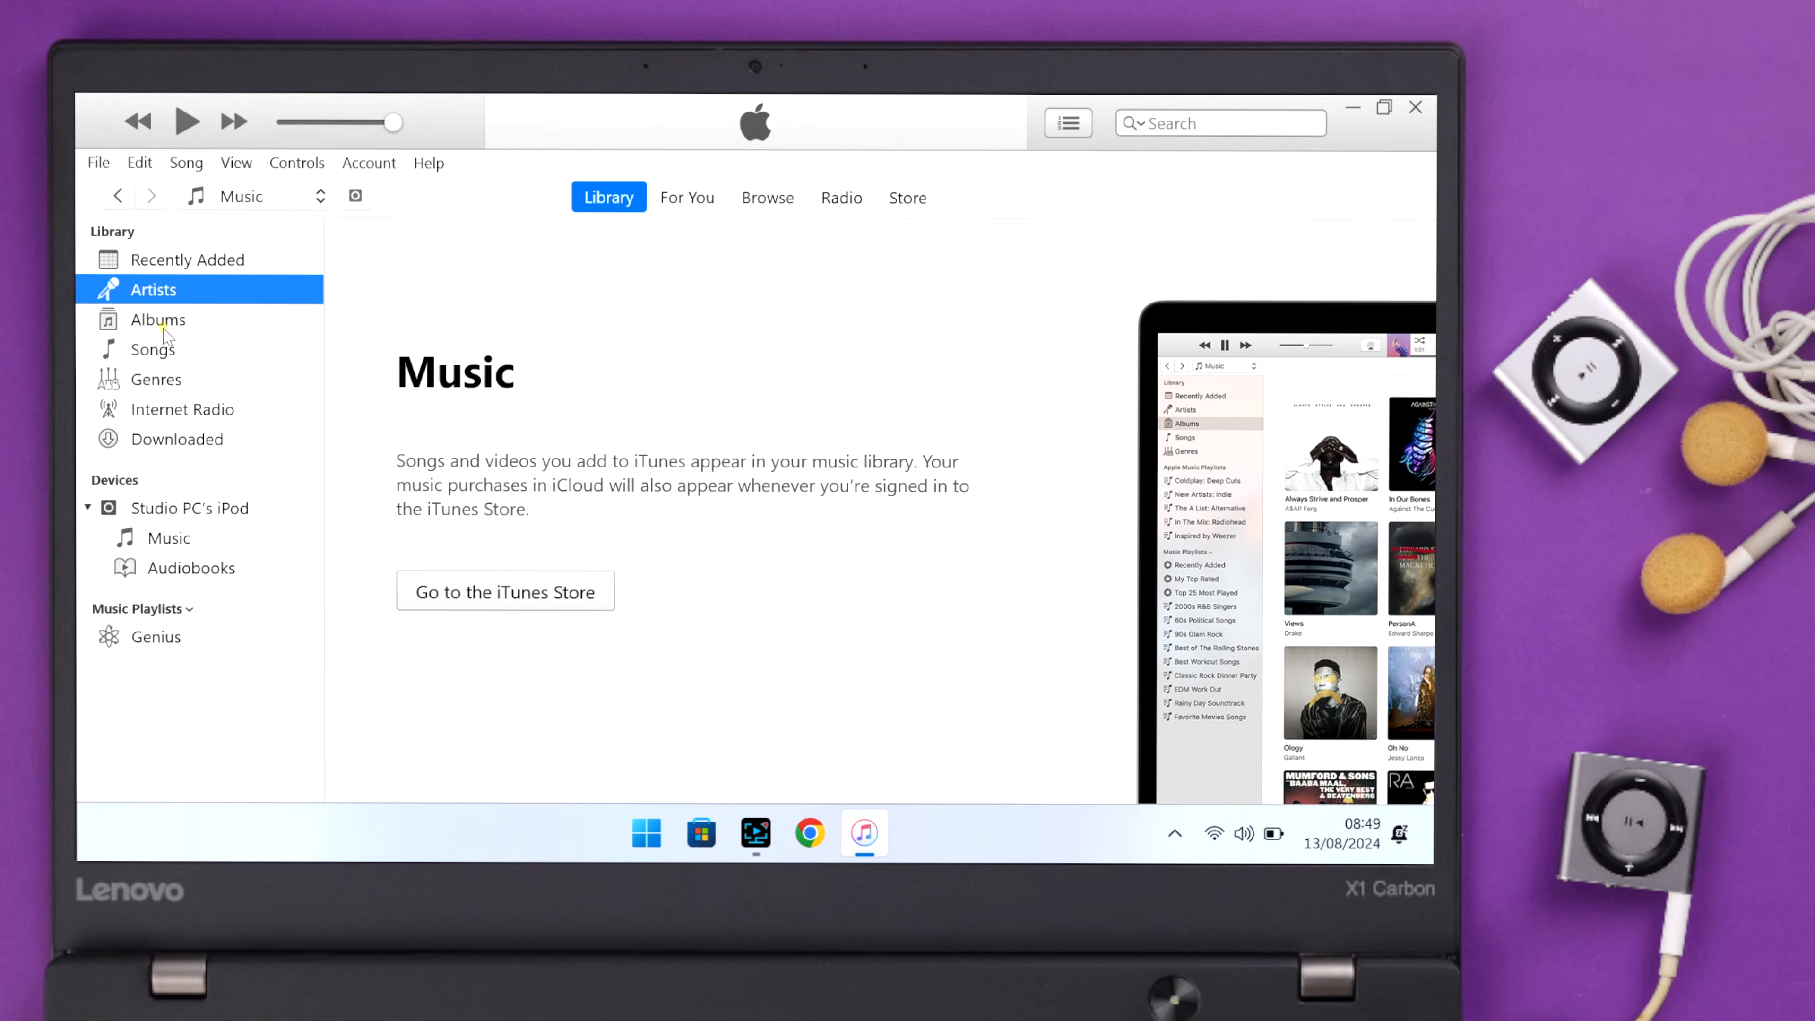
pyautogui.click(187, 259)
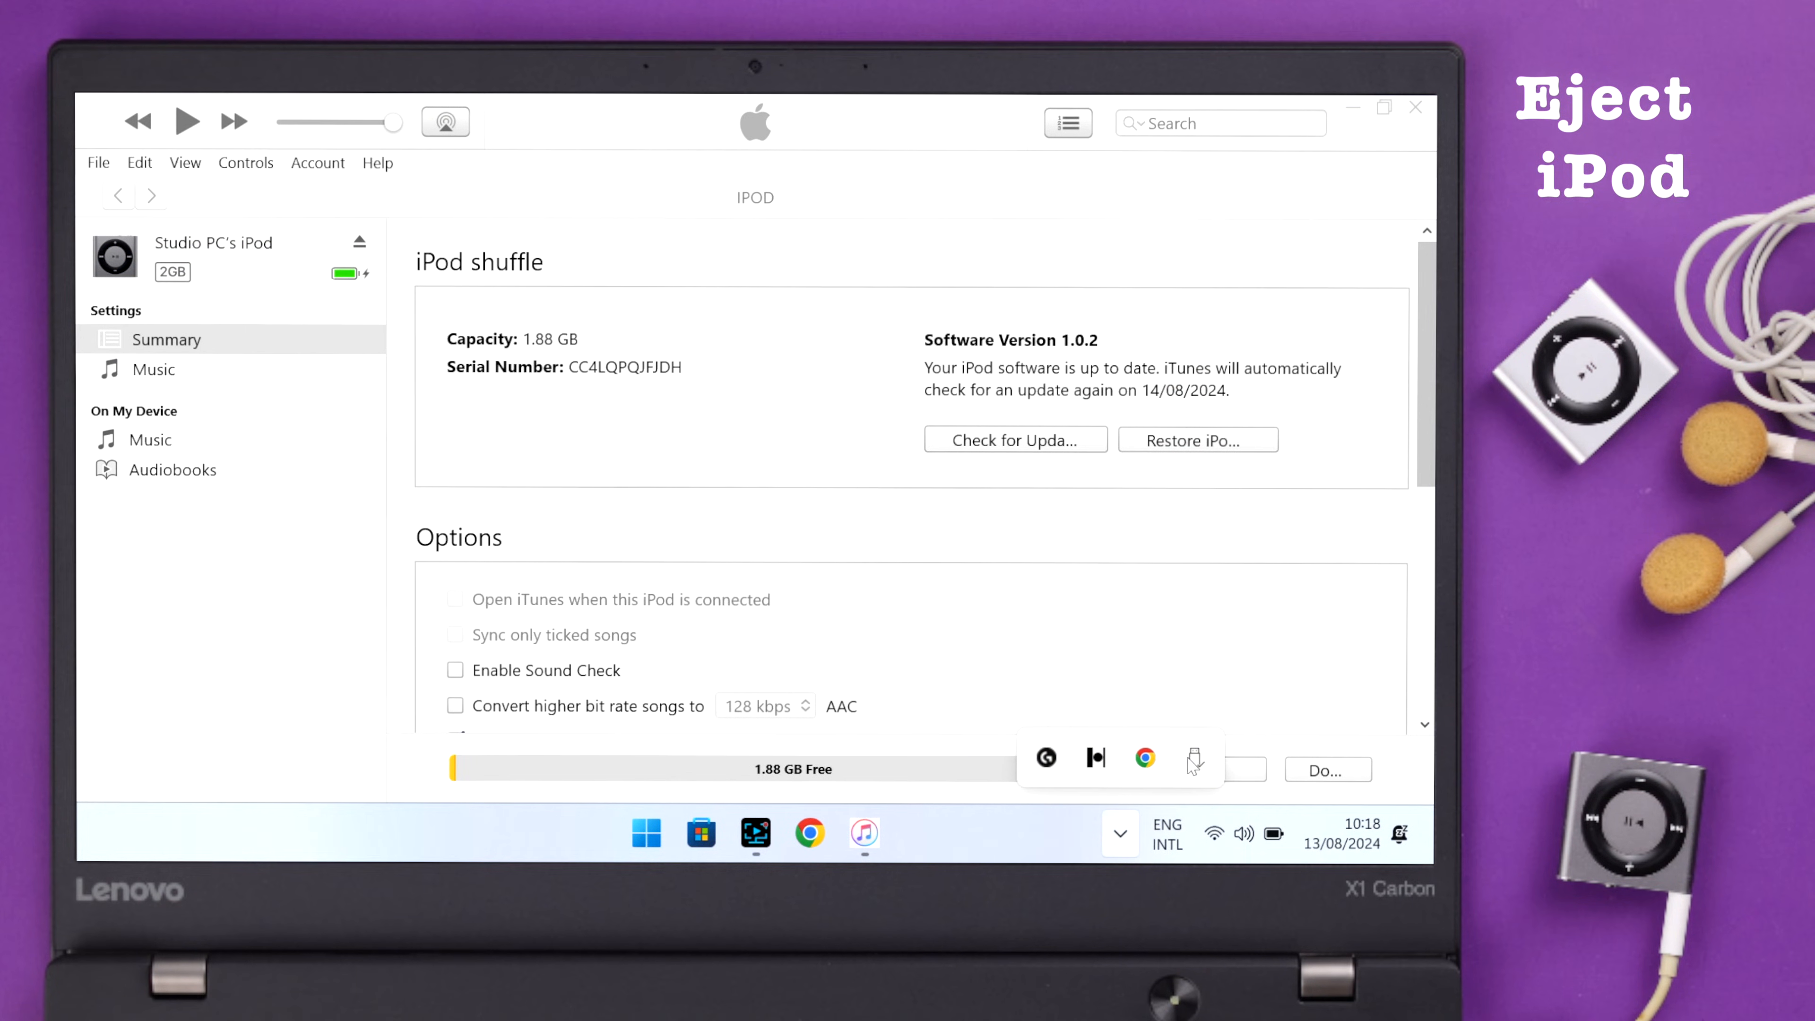
# Step: Eject the Apple iPod USB Device from the system tray's safe-removal icon
pyautogui.click(1195, 759)
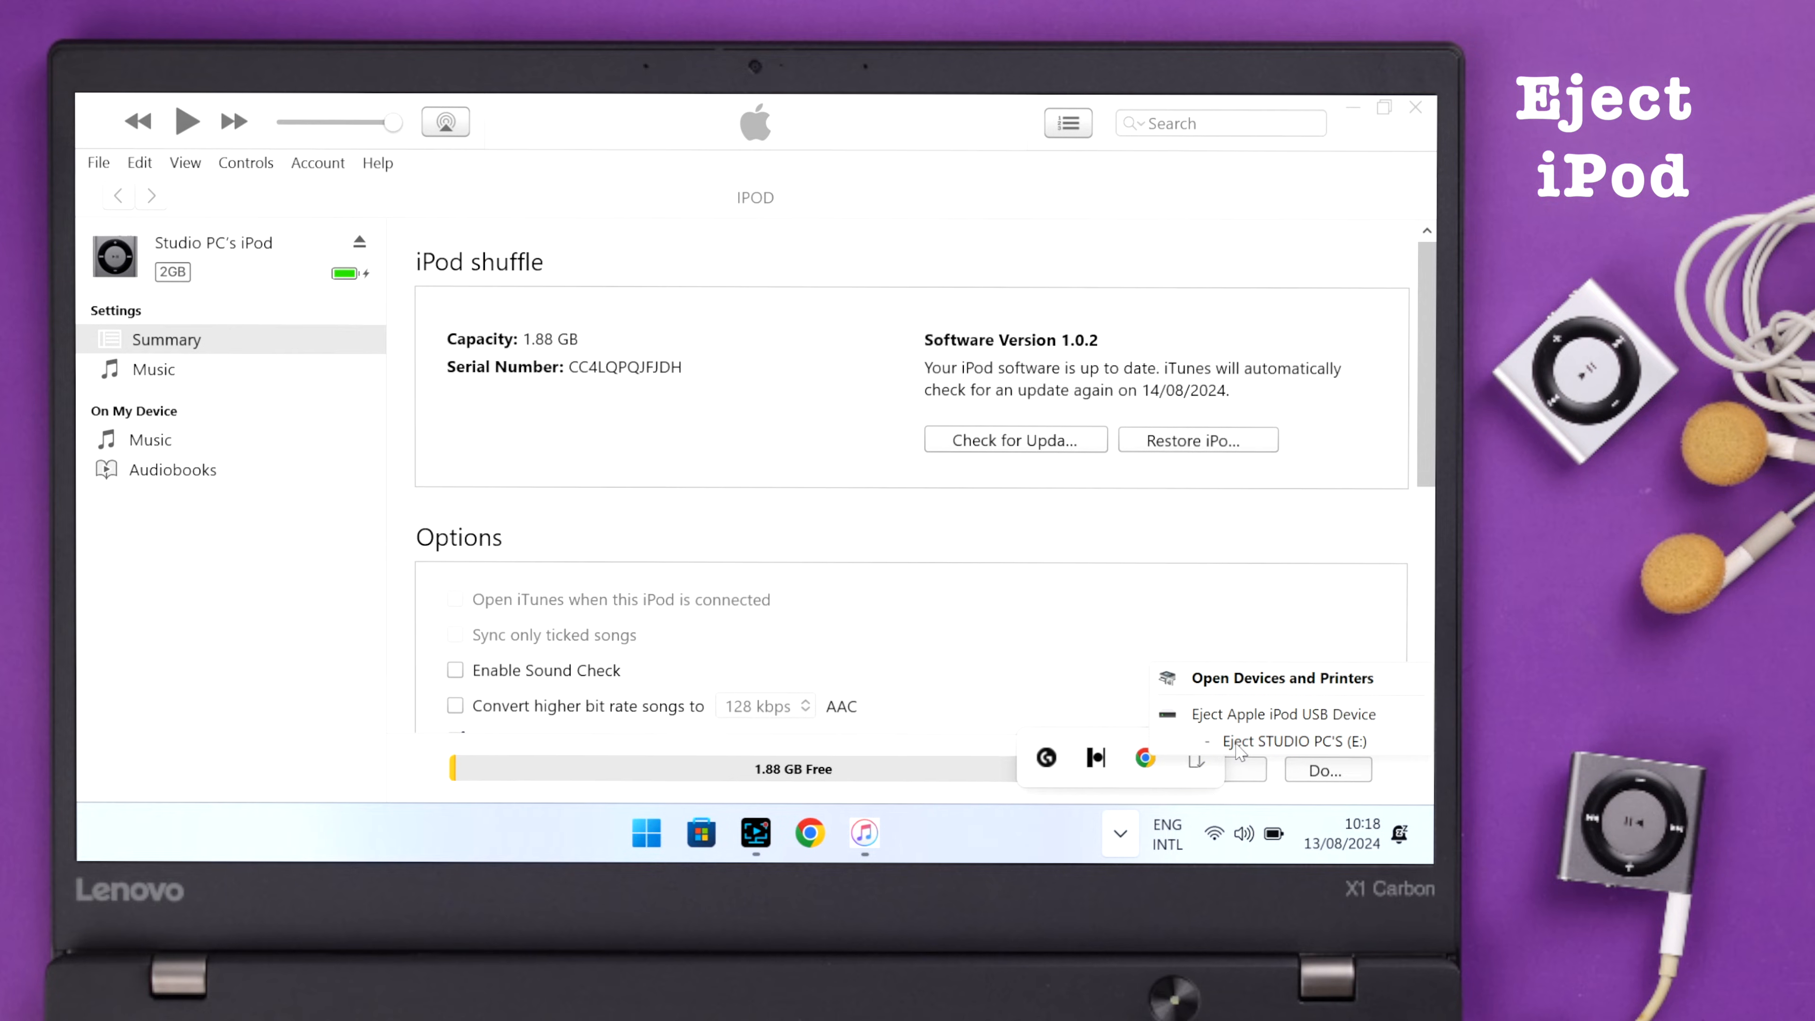
pyautogui.click(1283, 714)
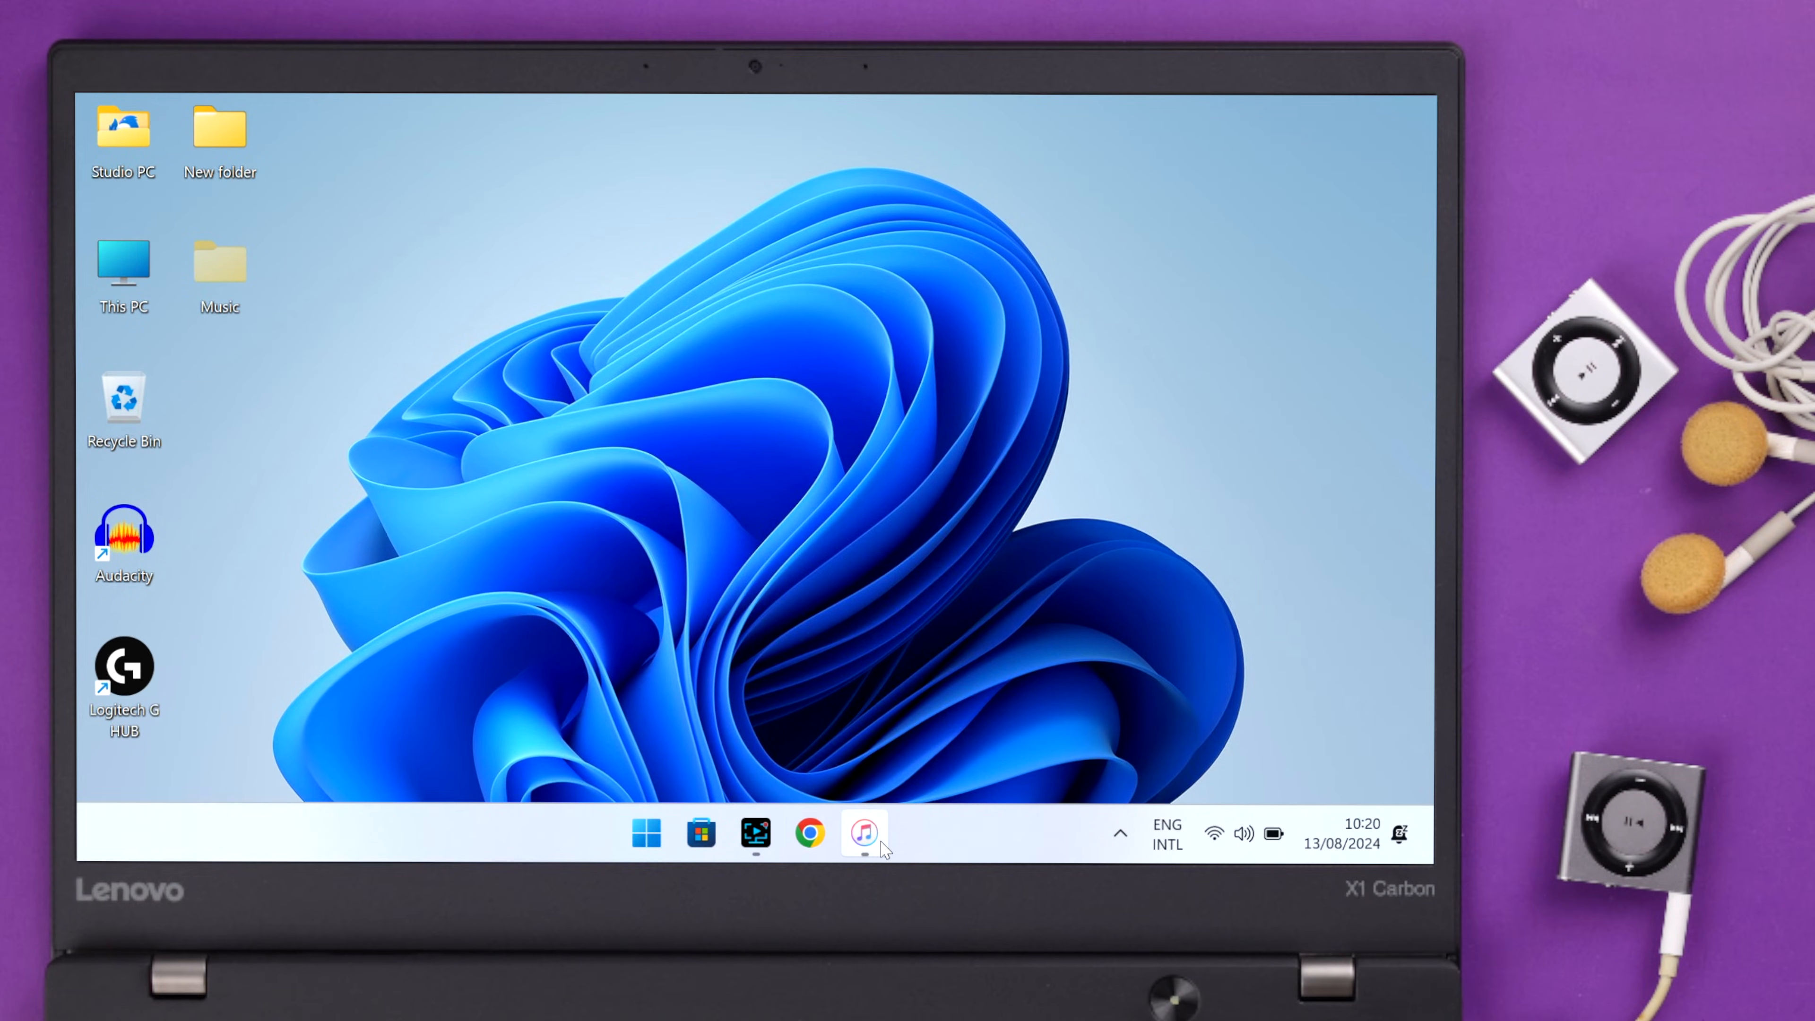
# Step: Add the songs from the iPod Music folder to the iTunes library and list them under Songs
pyautogui.click(863, 832)
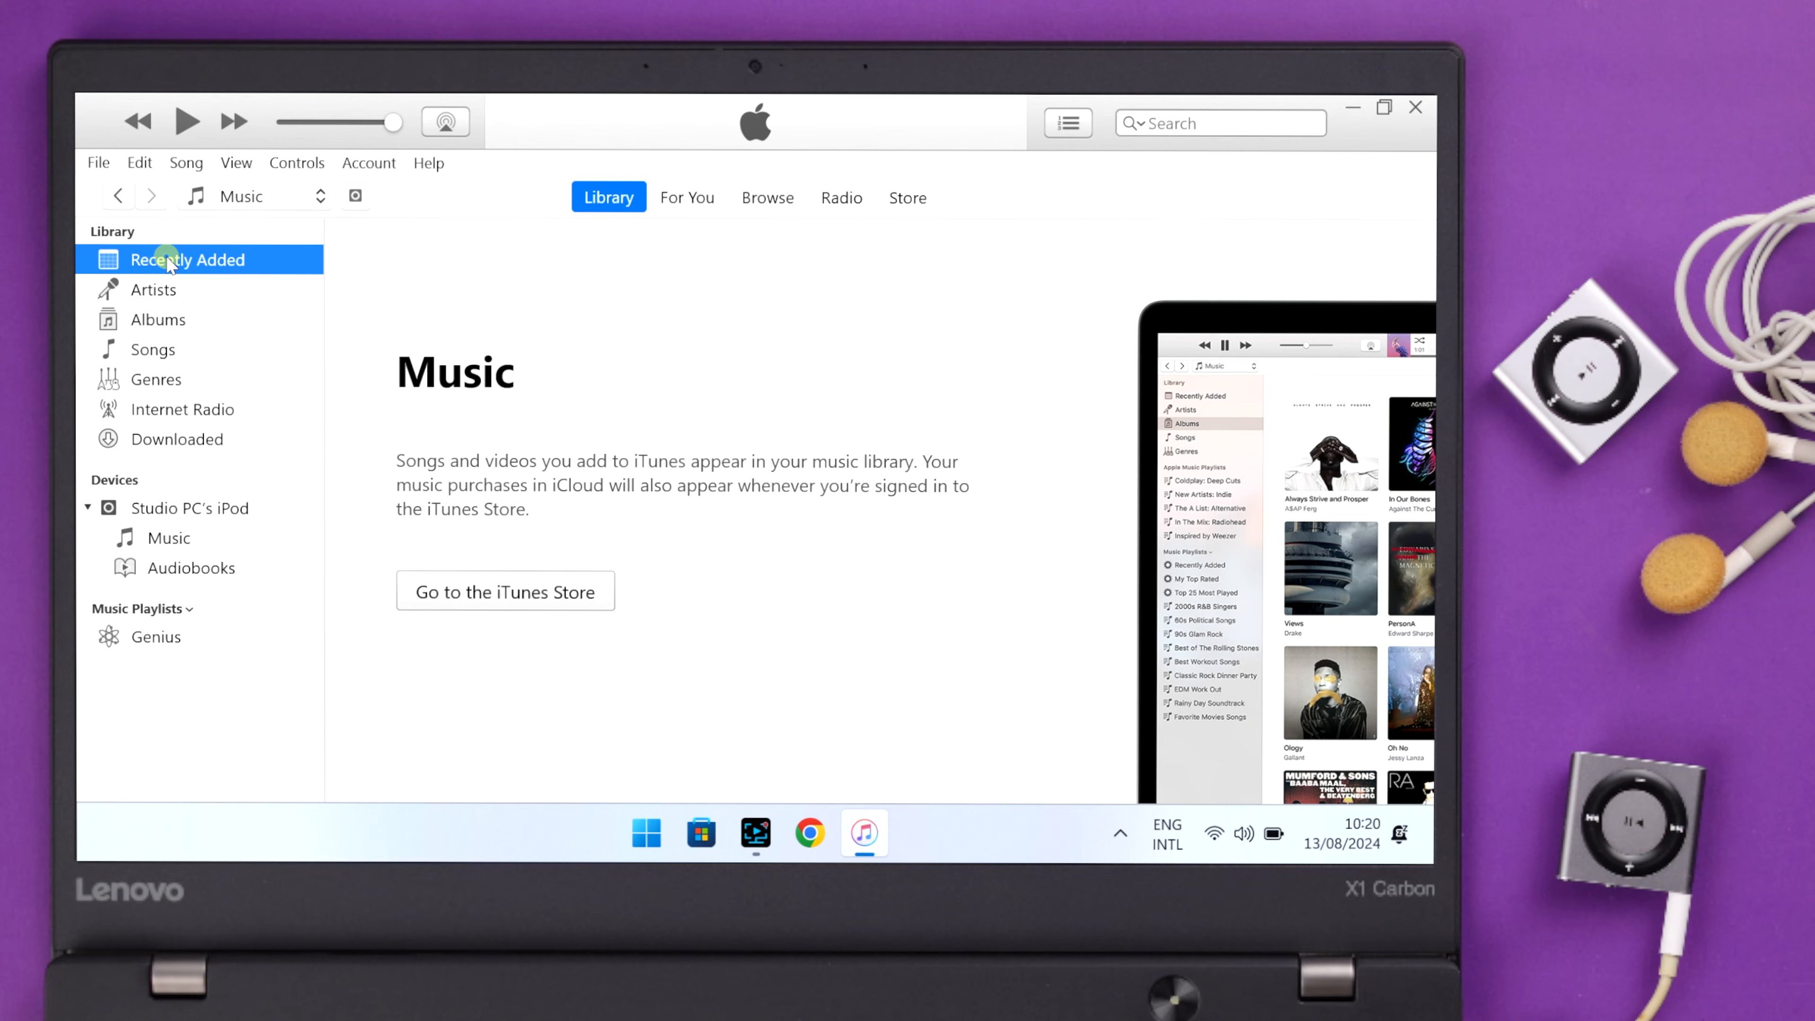
pyautogui.click(97, 162)
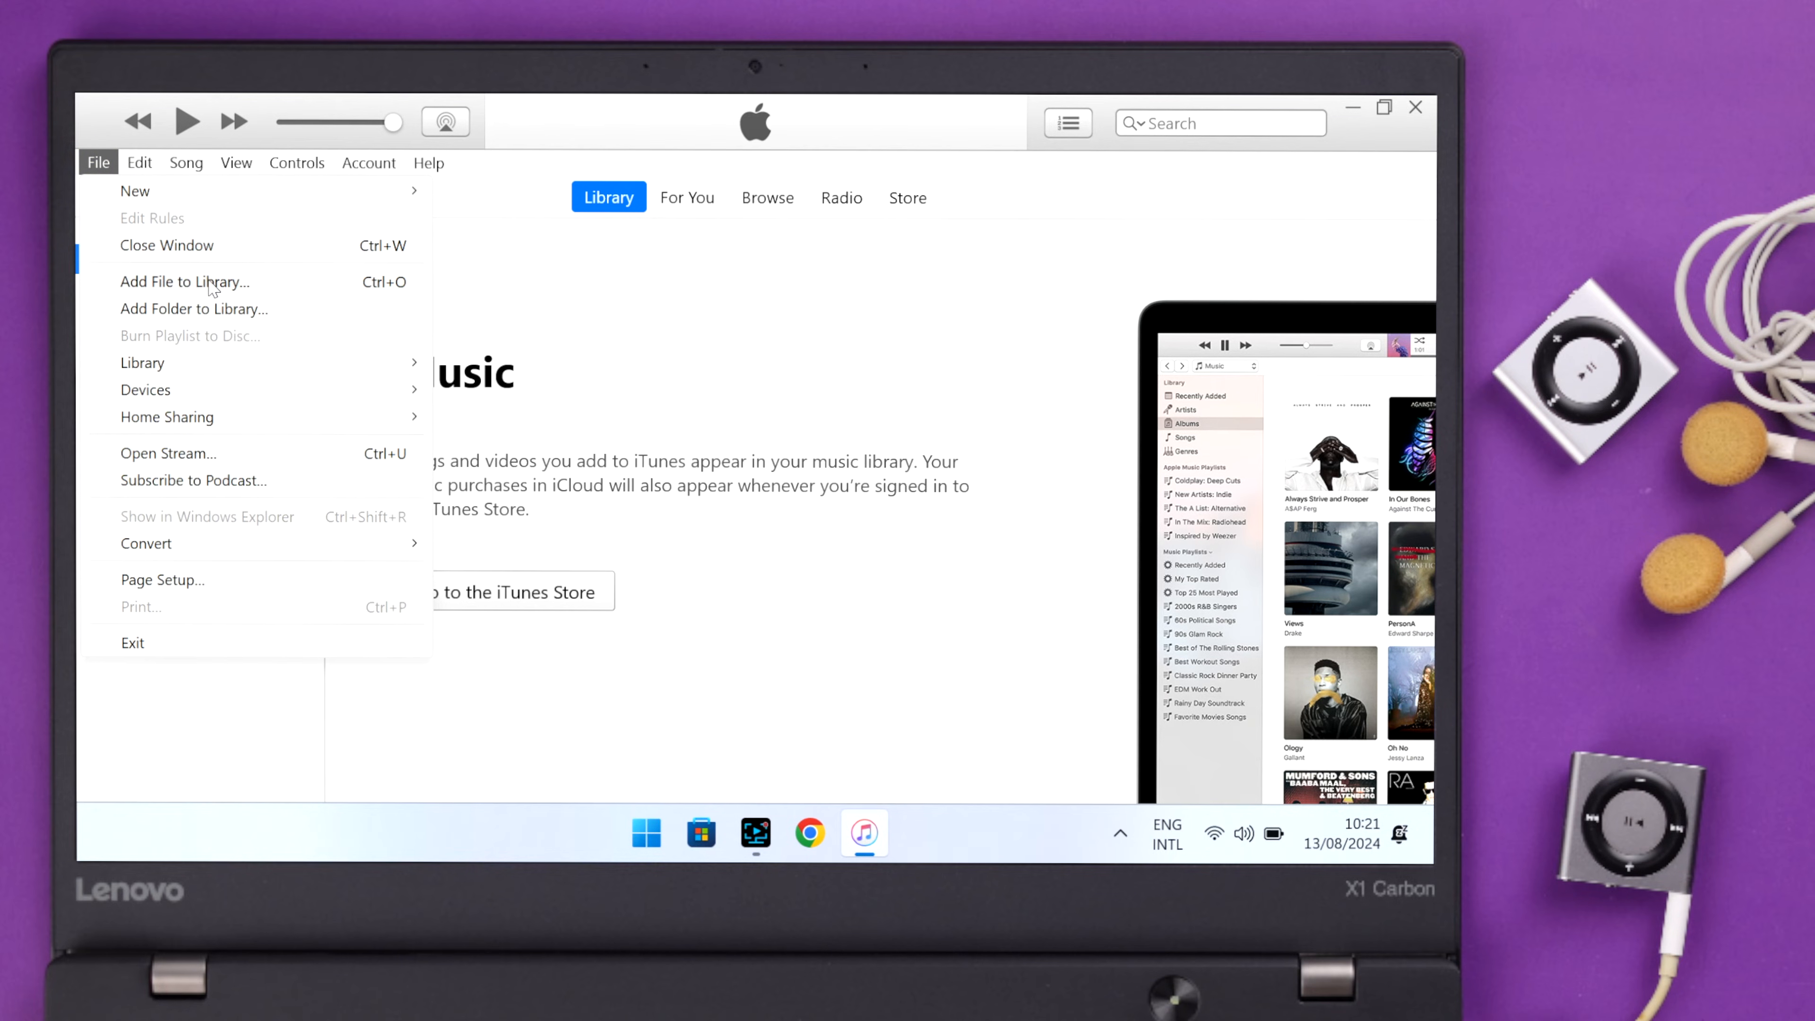
pyautogui.click(185, 282)
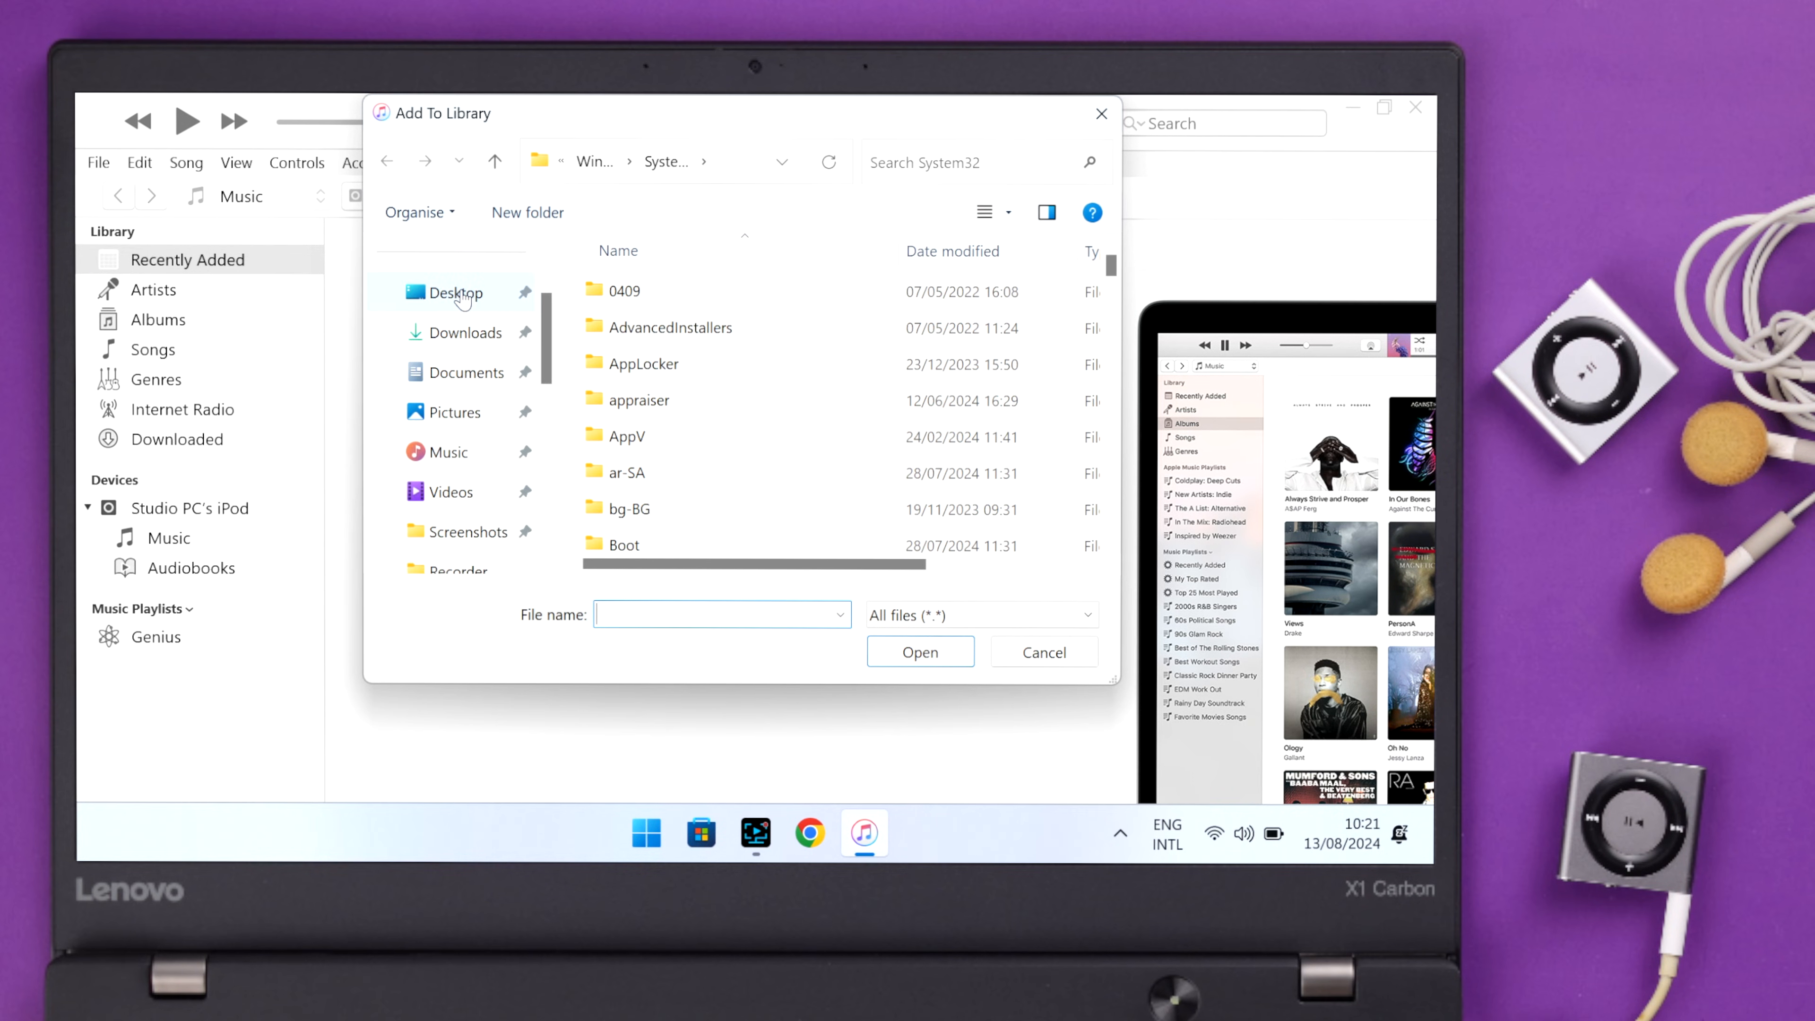
pyautogui.click(454, 292)
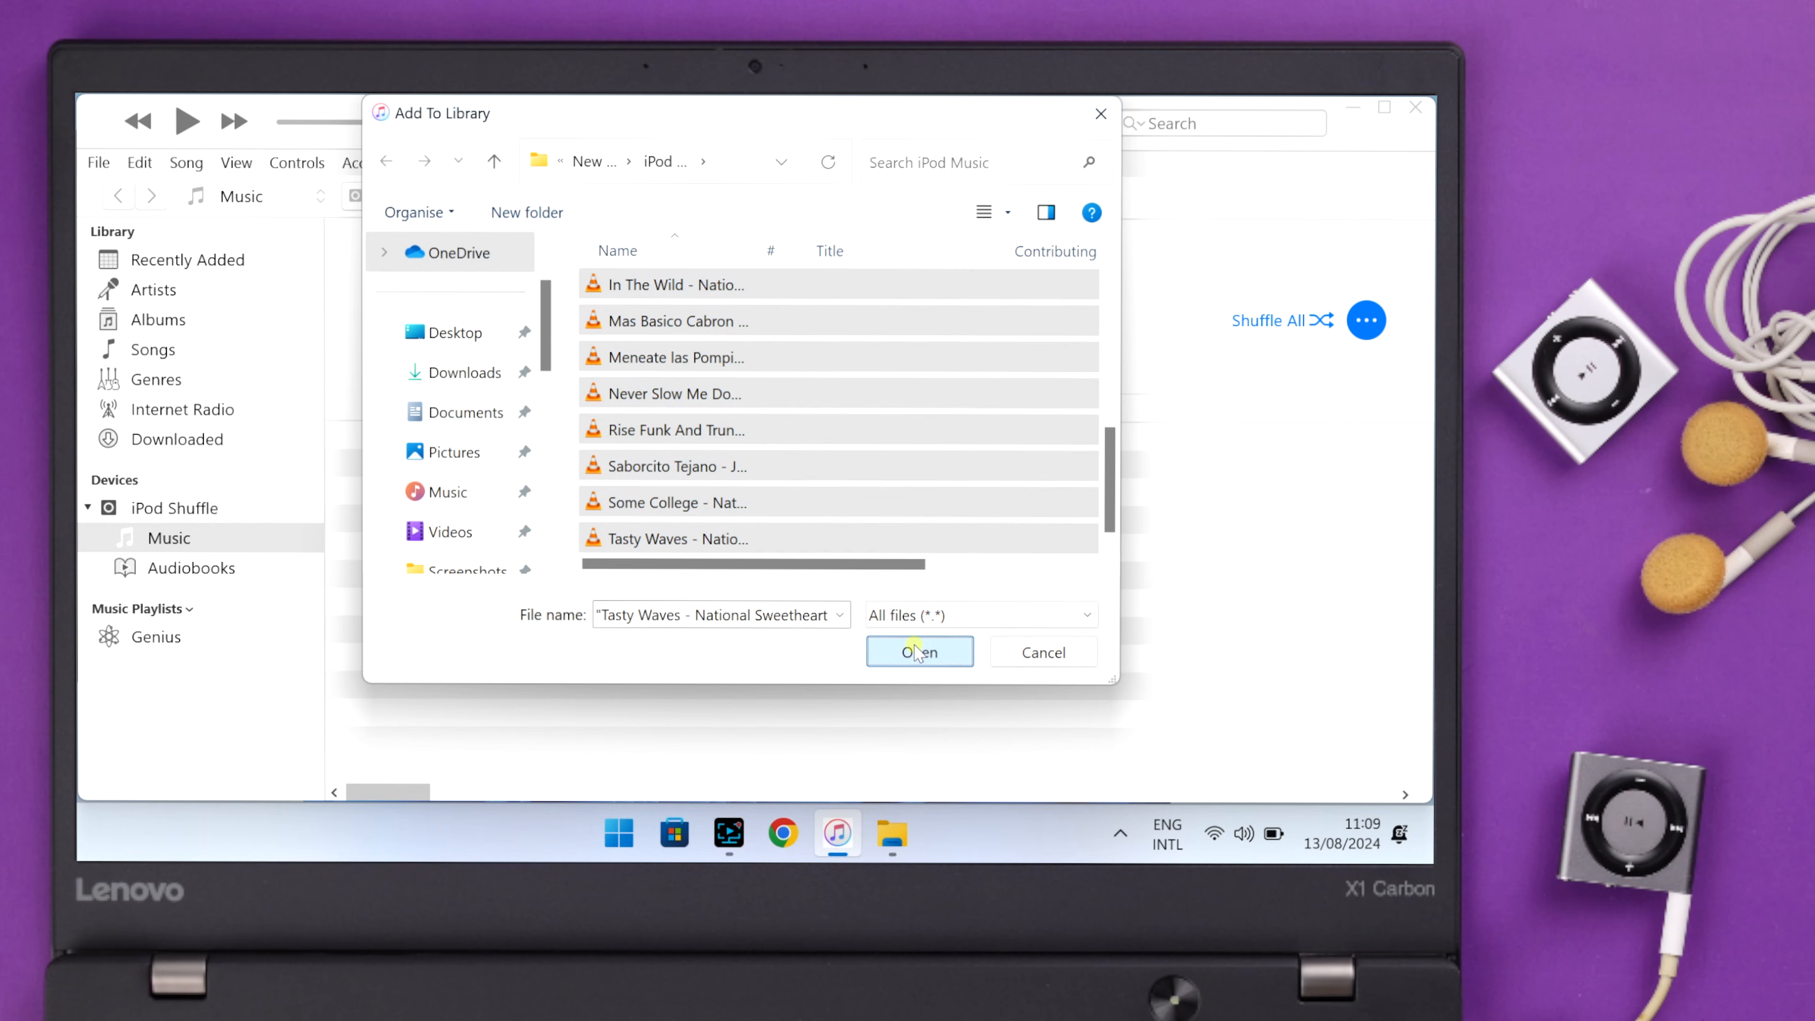
pyautogui.click(918, 651)
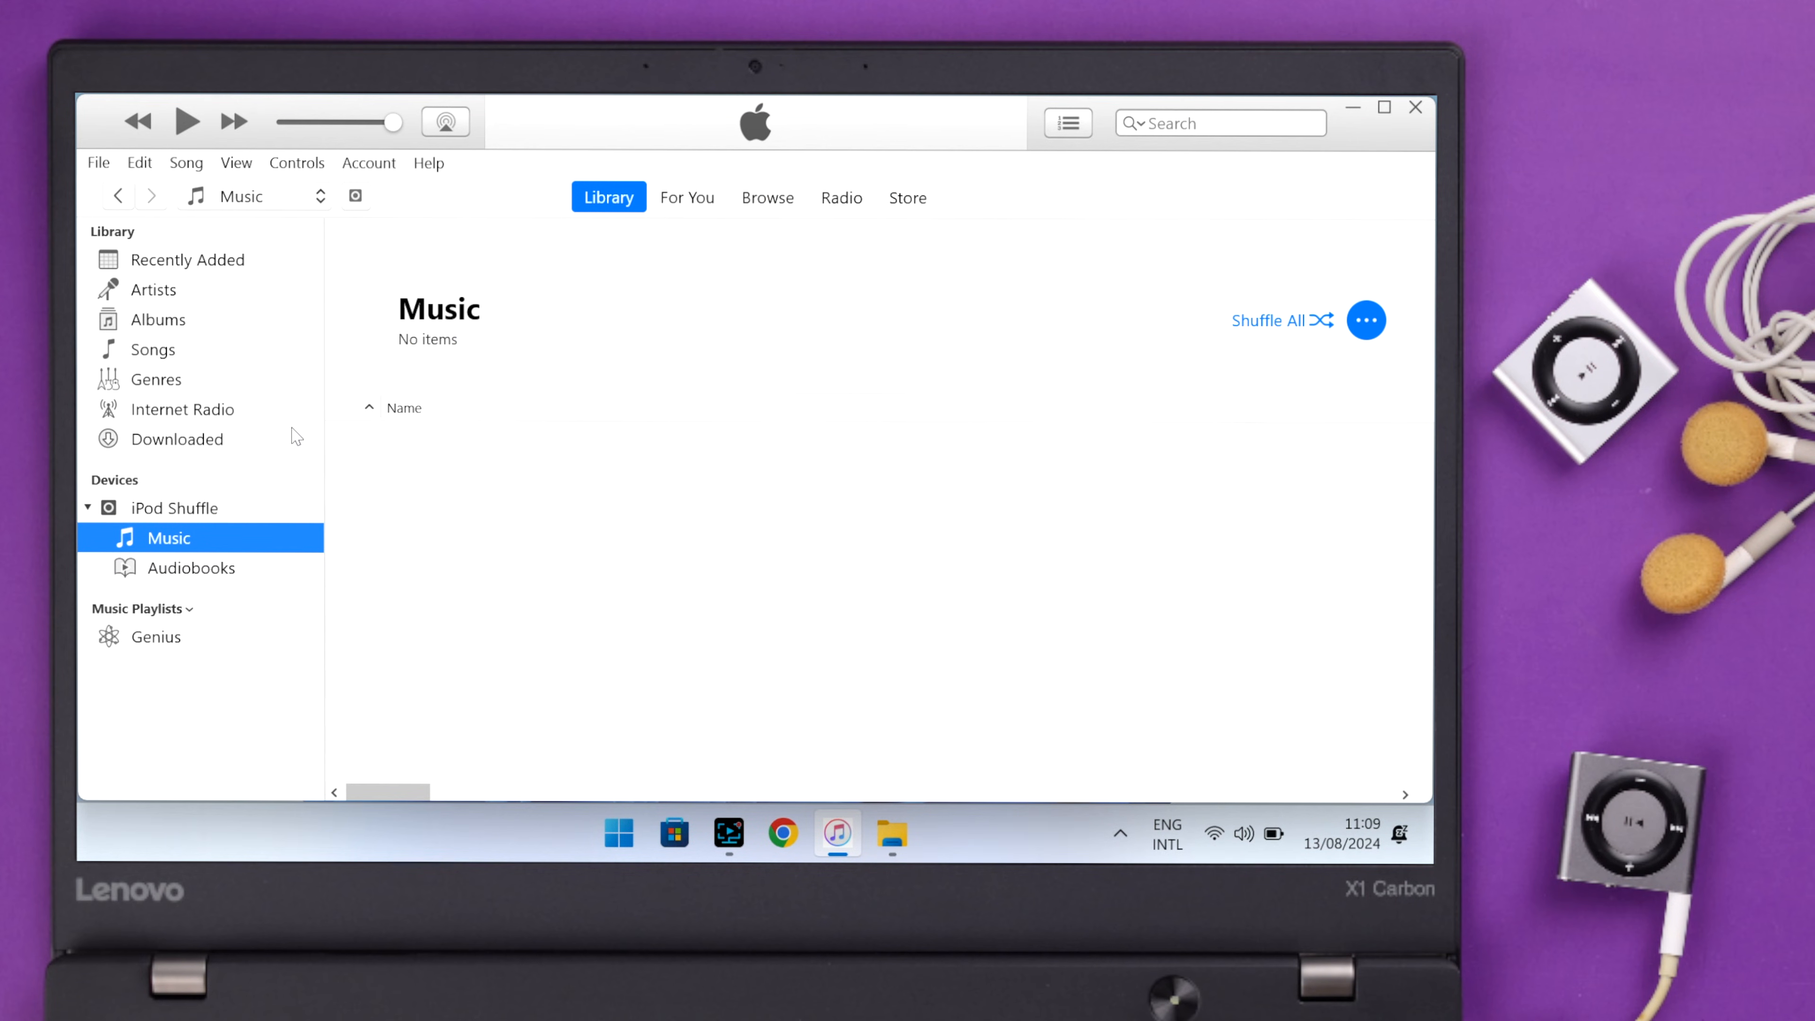
pyautogui.click(153, 349)
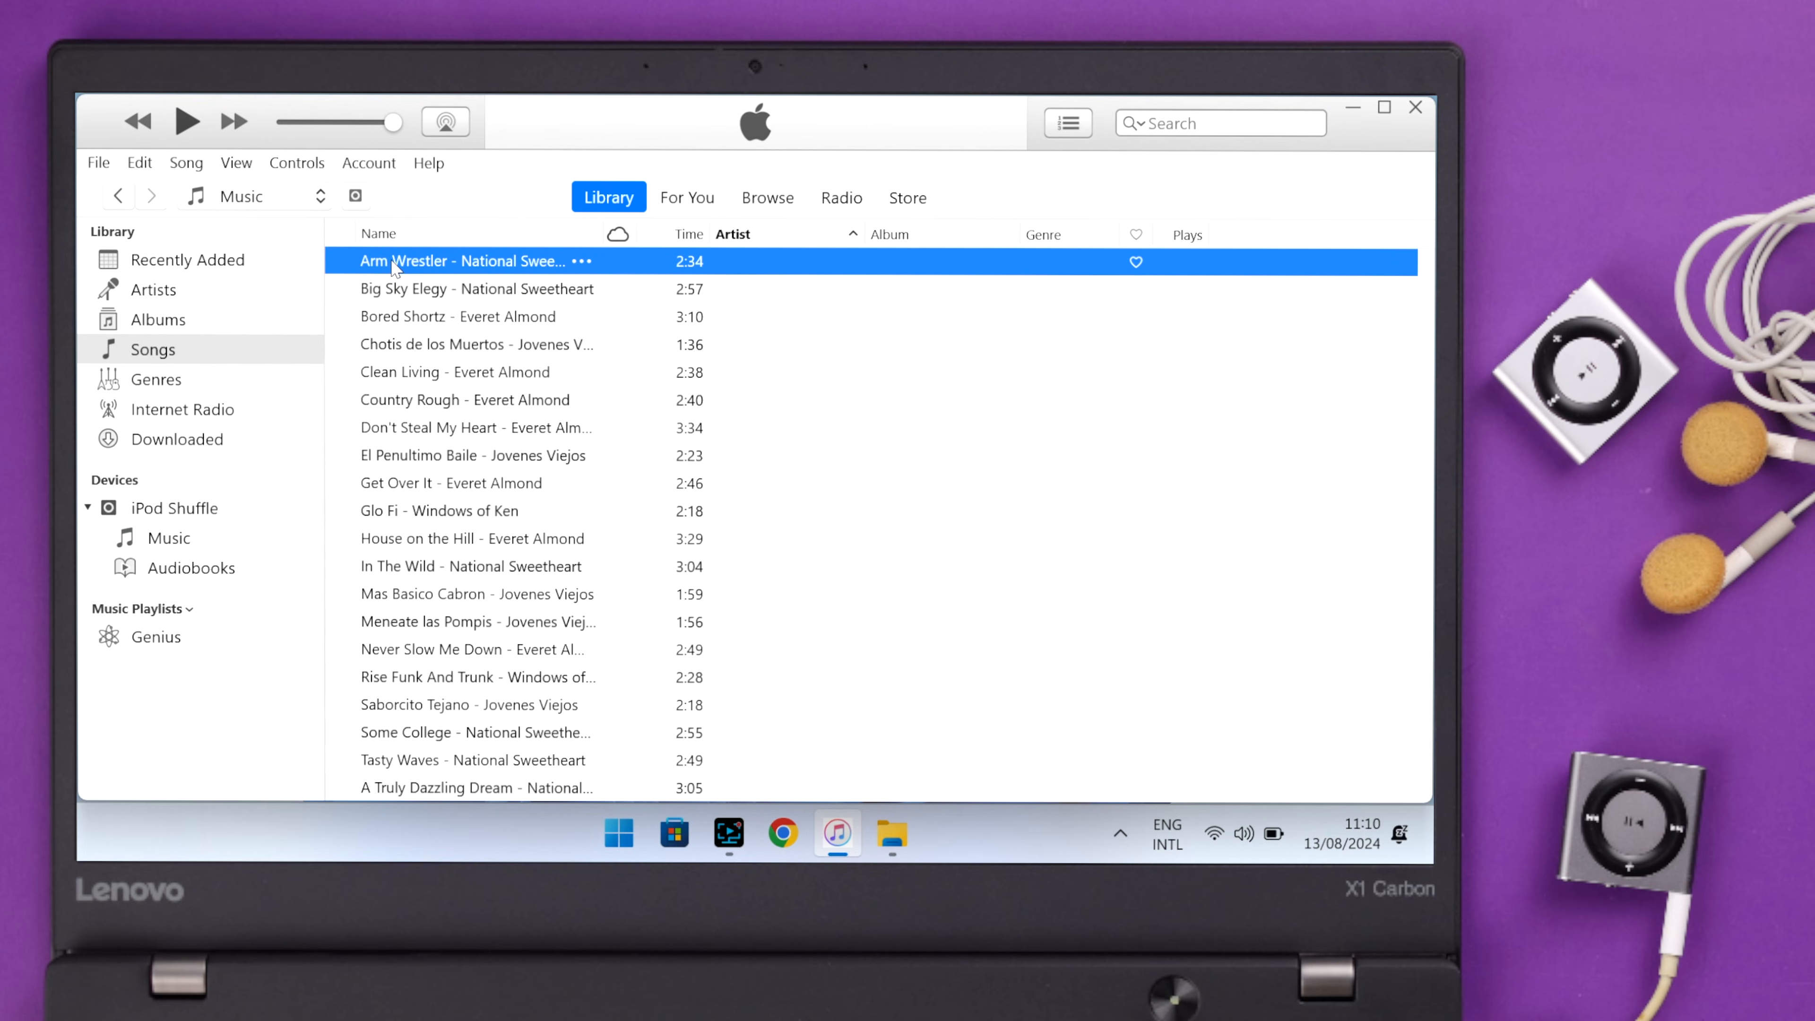
# Step: Select all 20 library songs and send them to the iPod Shuffle
pyautogui.press('ctrl+a')
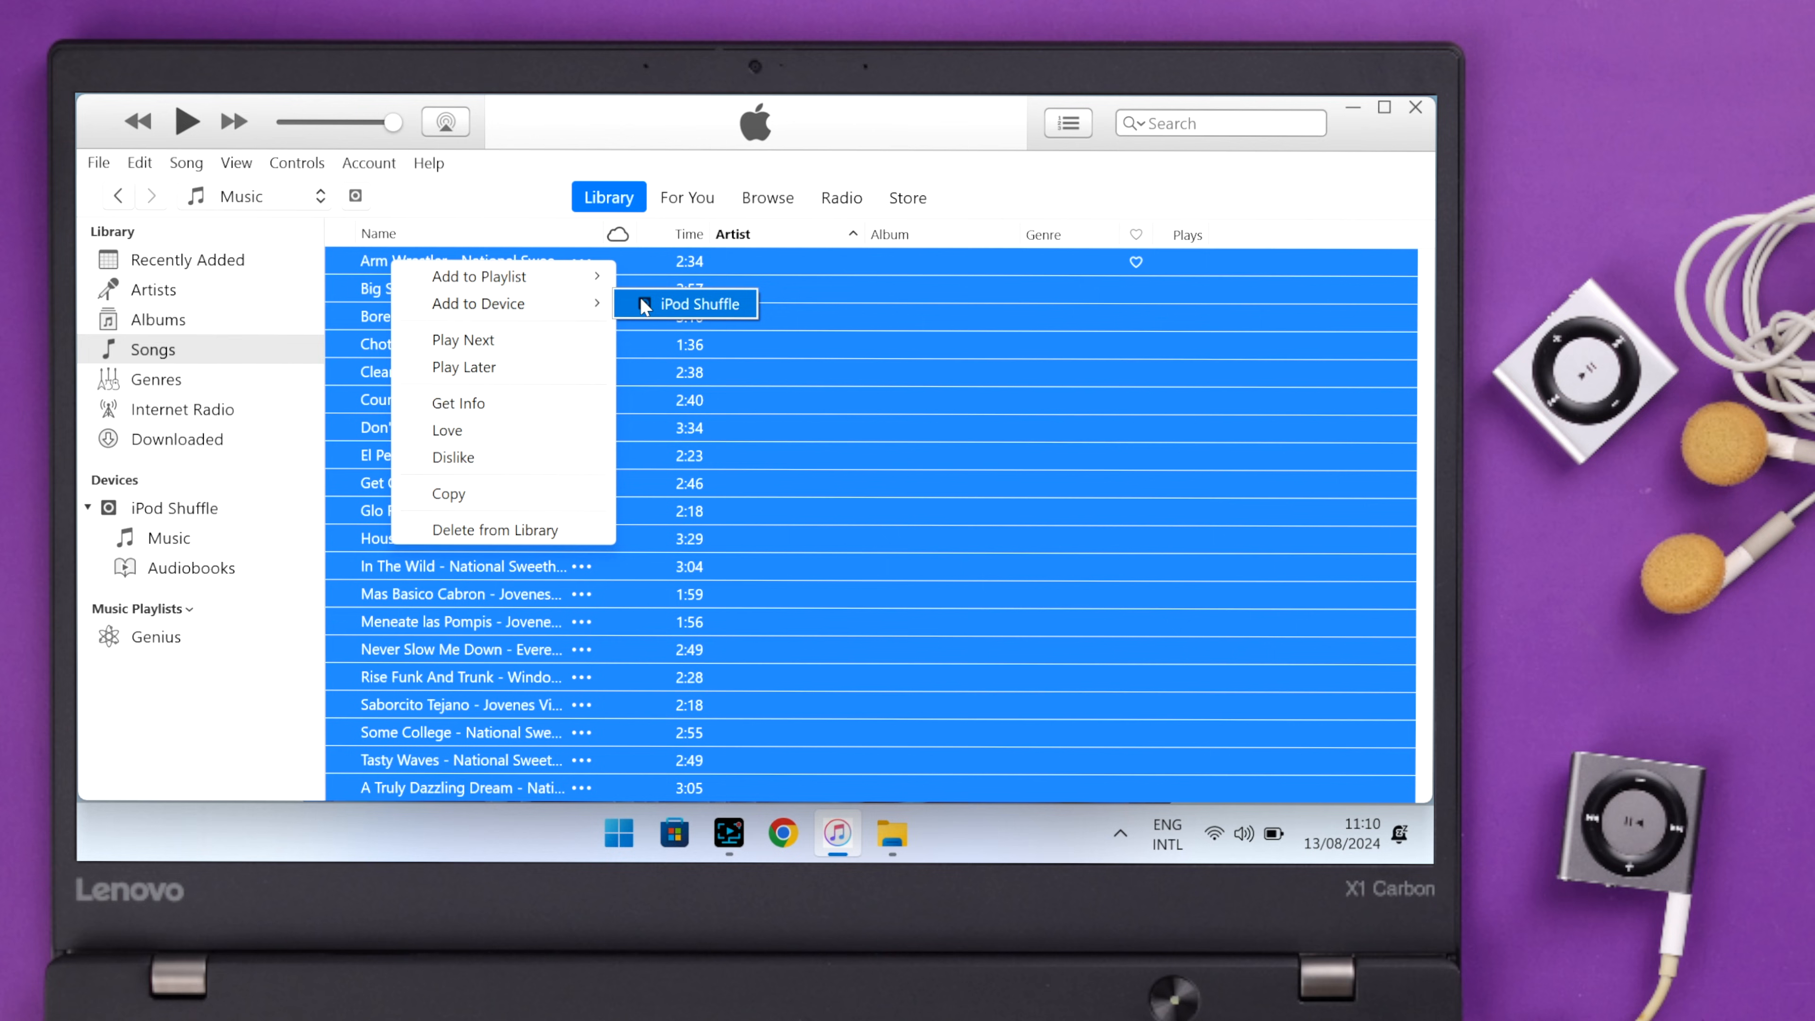
pyautogui.click(687, 304)
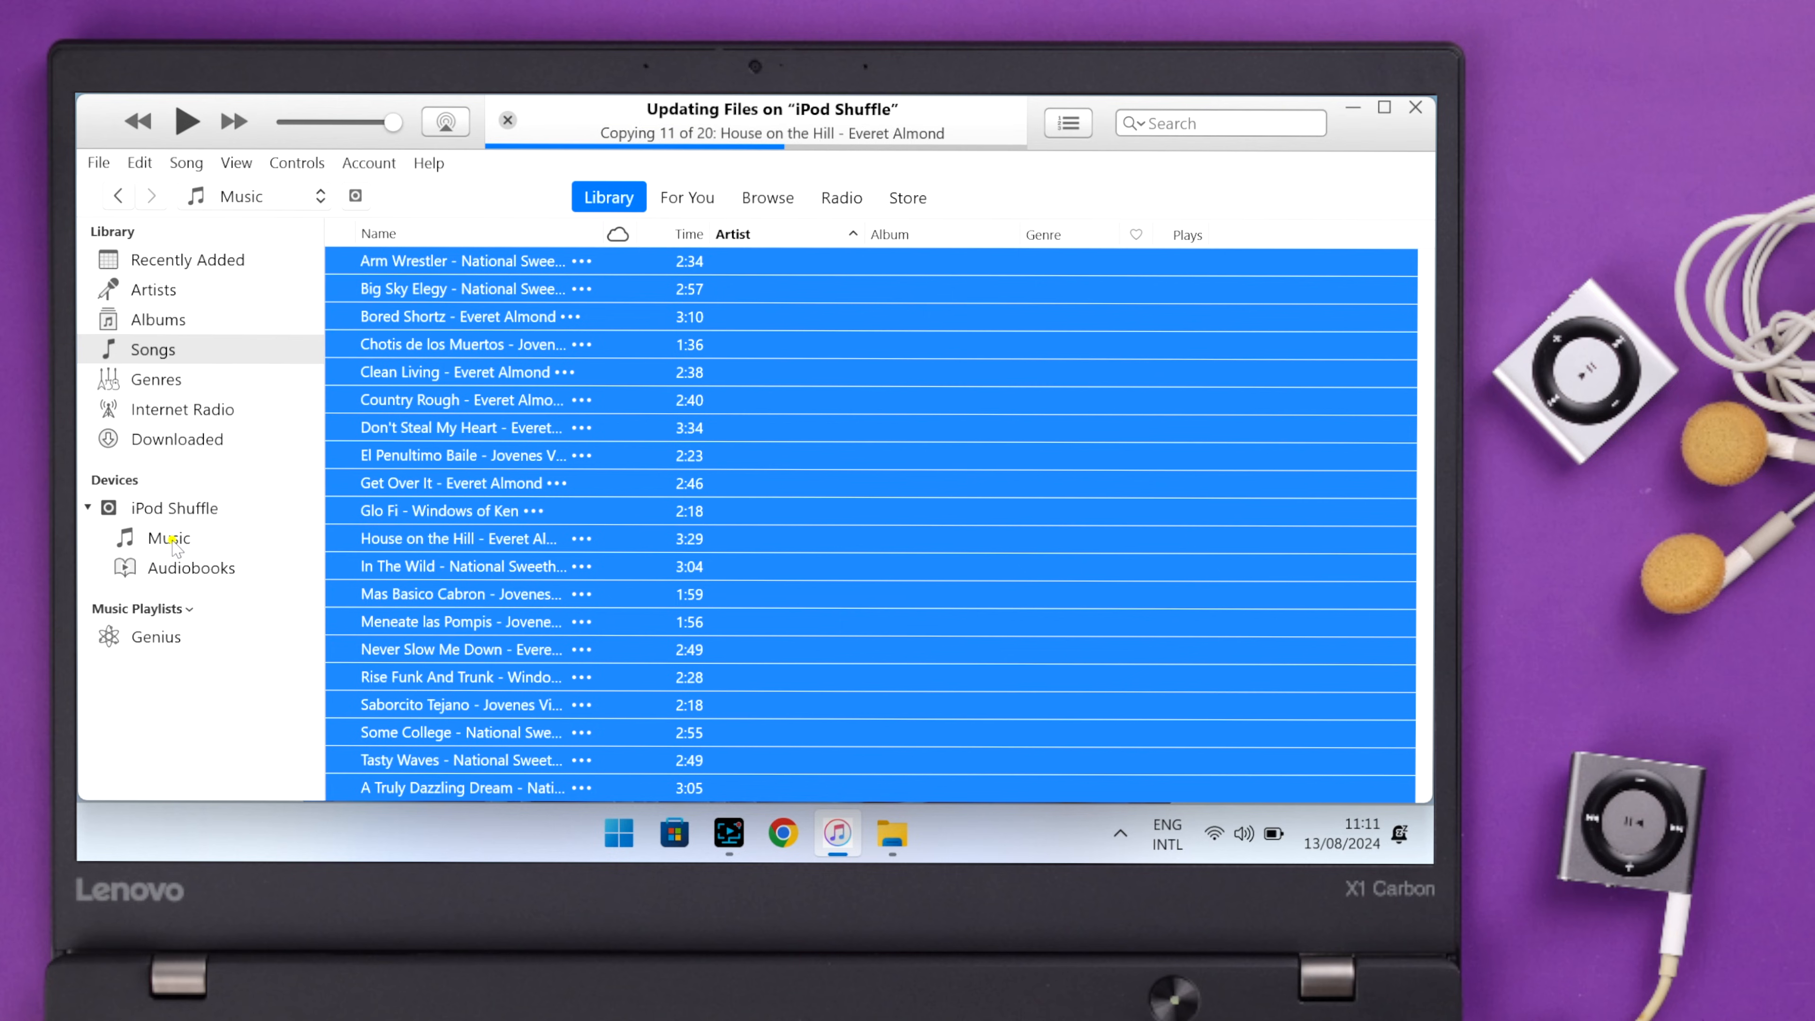
# Step: Check the iPod Shuffle's Music list, then play Rise Funk And Trunk from the library's Songs
pyautogui.click(169, 538)
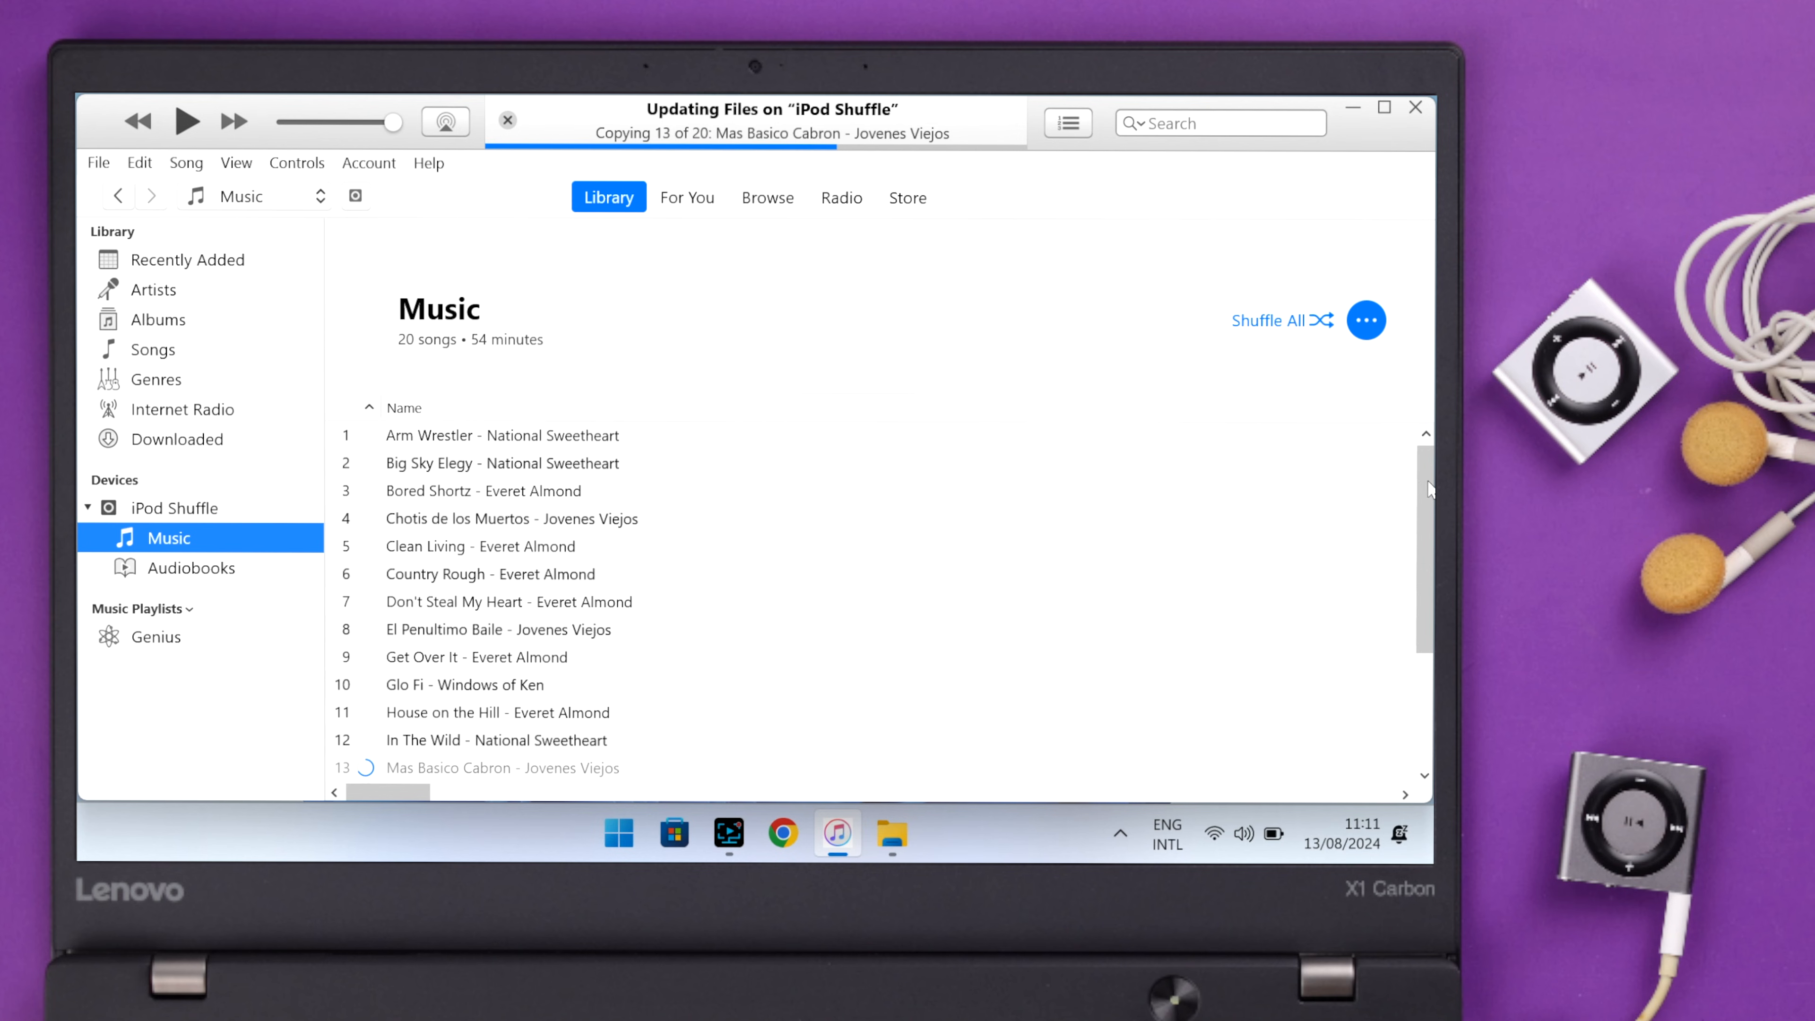
pyautogui.scroll(-3)
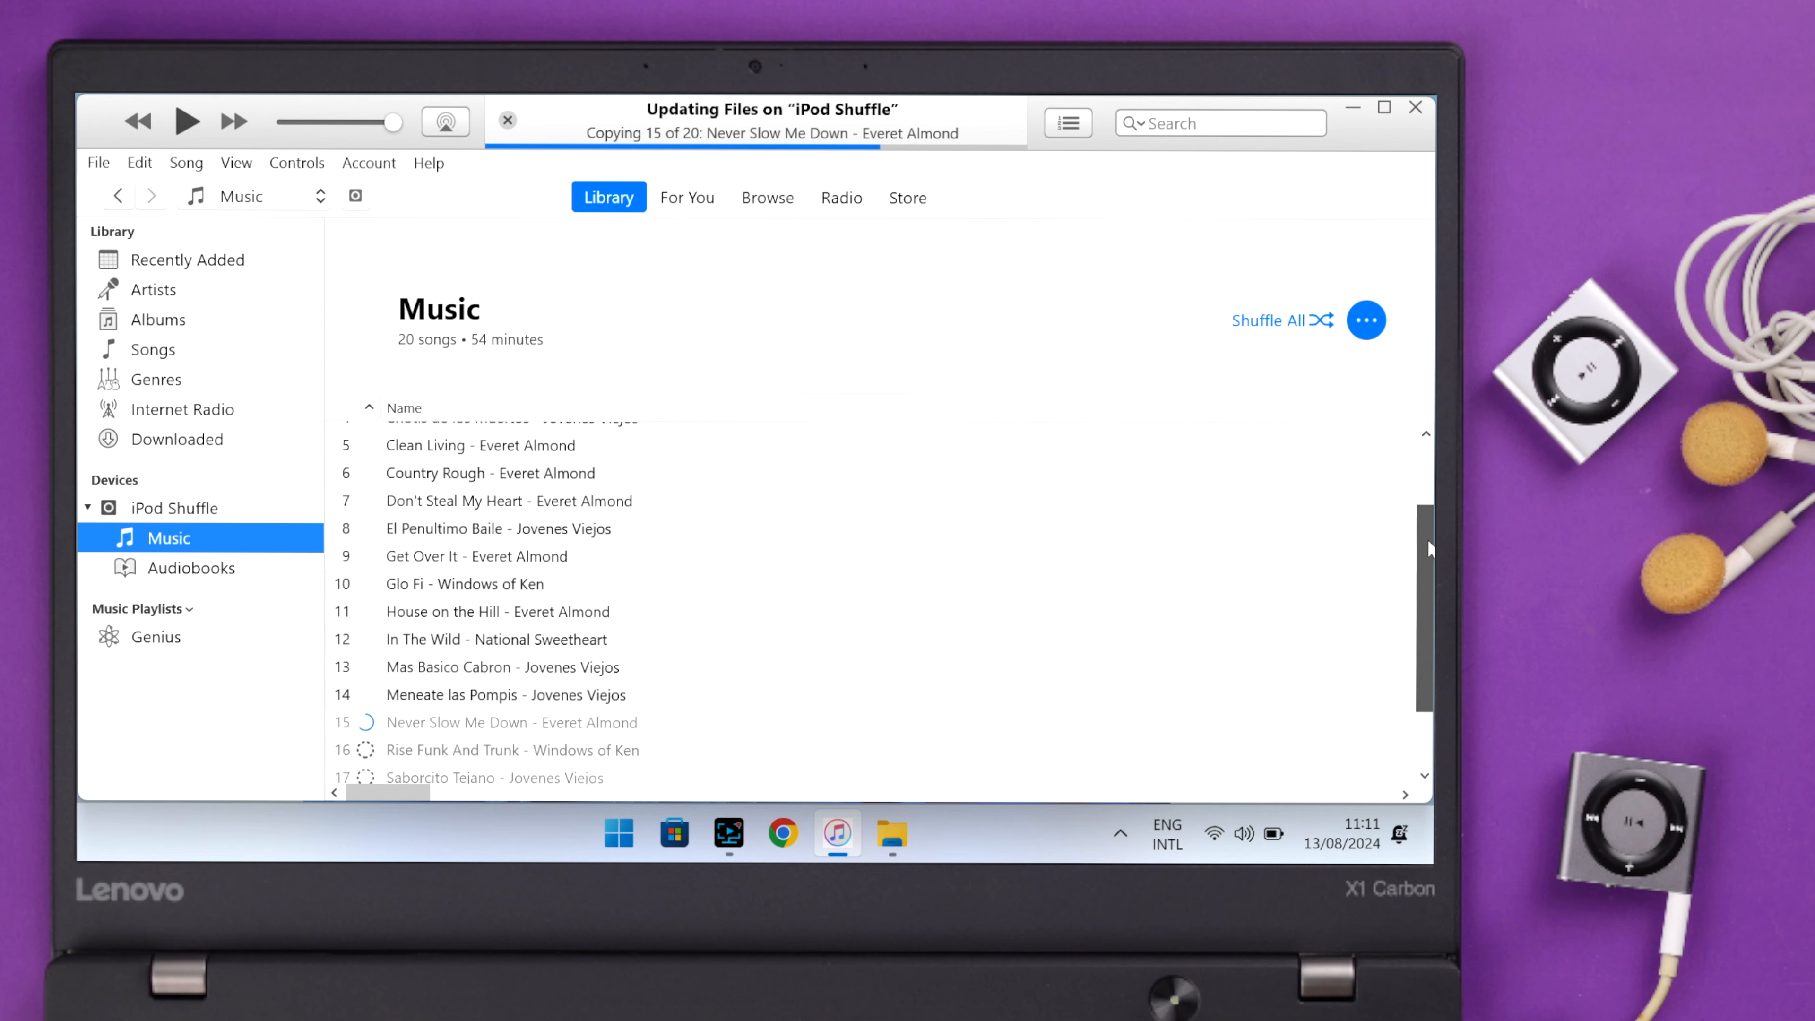
pyautogui.click(151, 349)
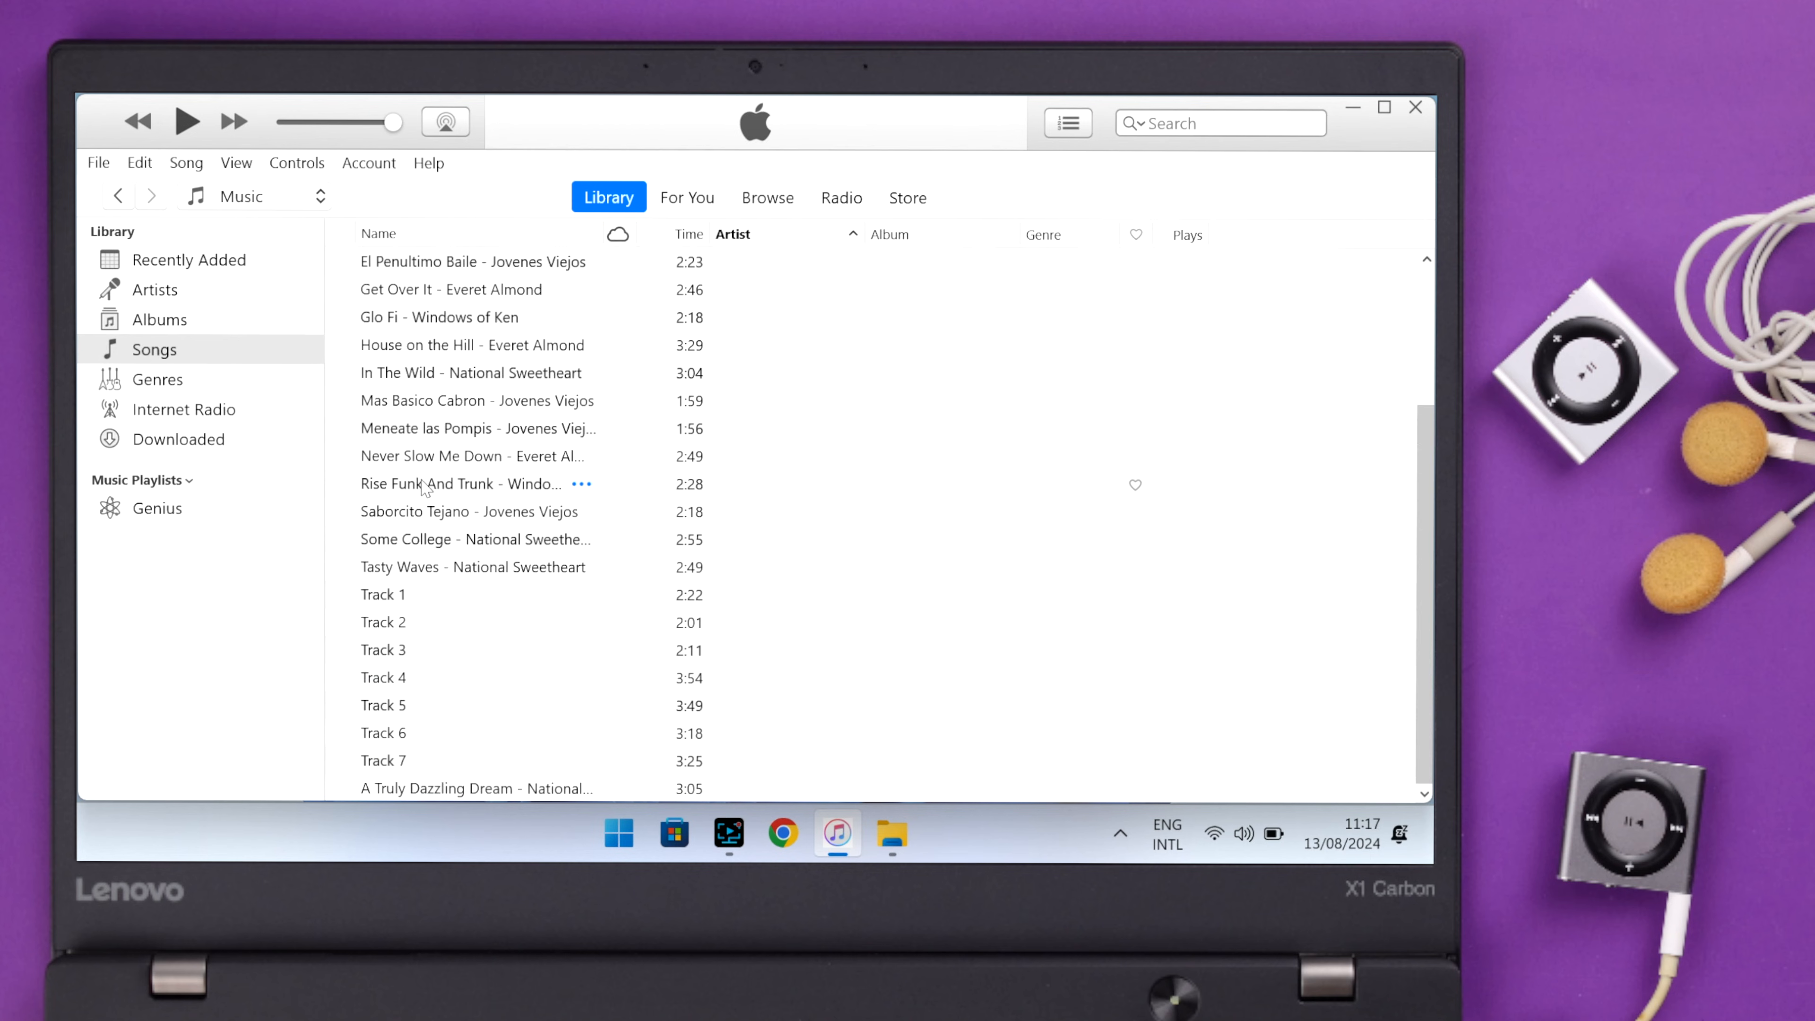
pyautogui.doubleClick(459, 484)
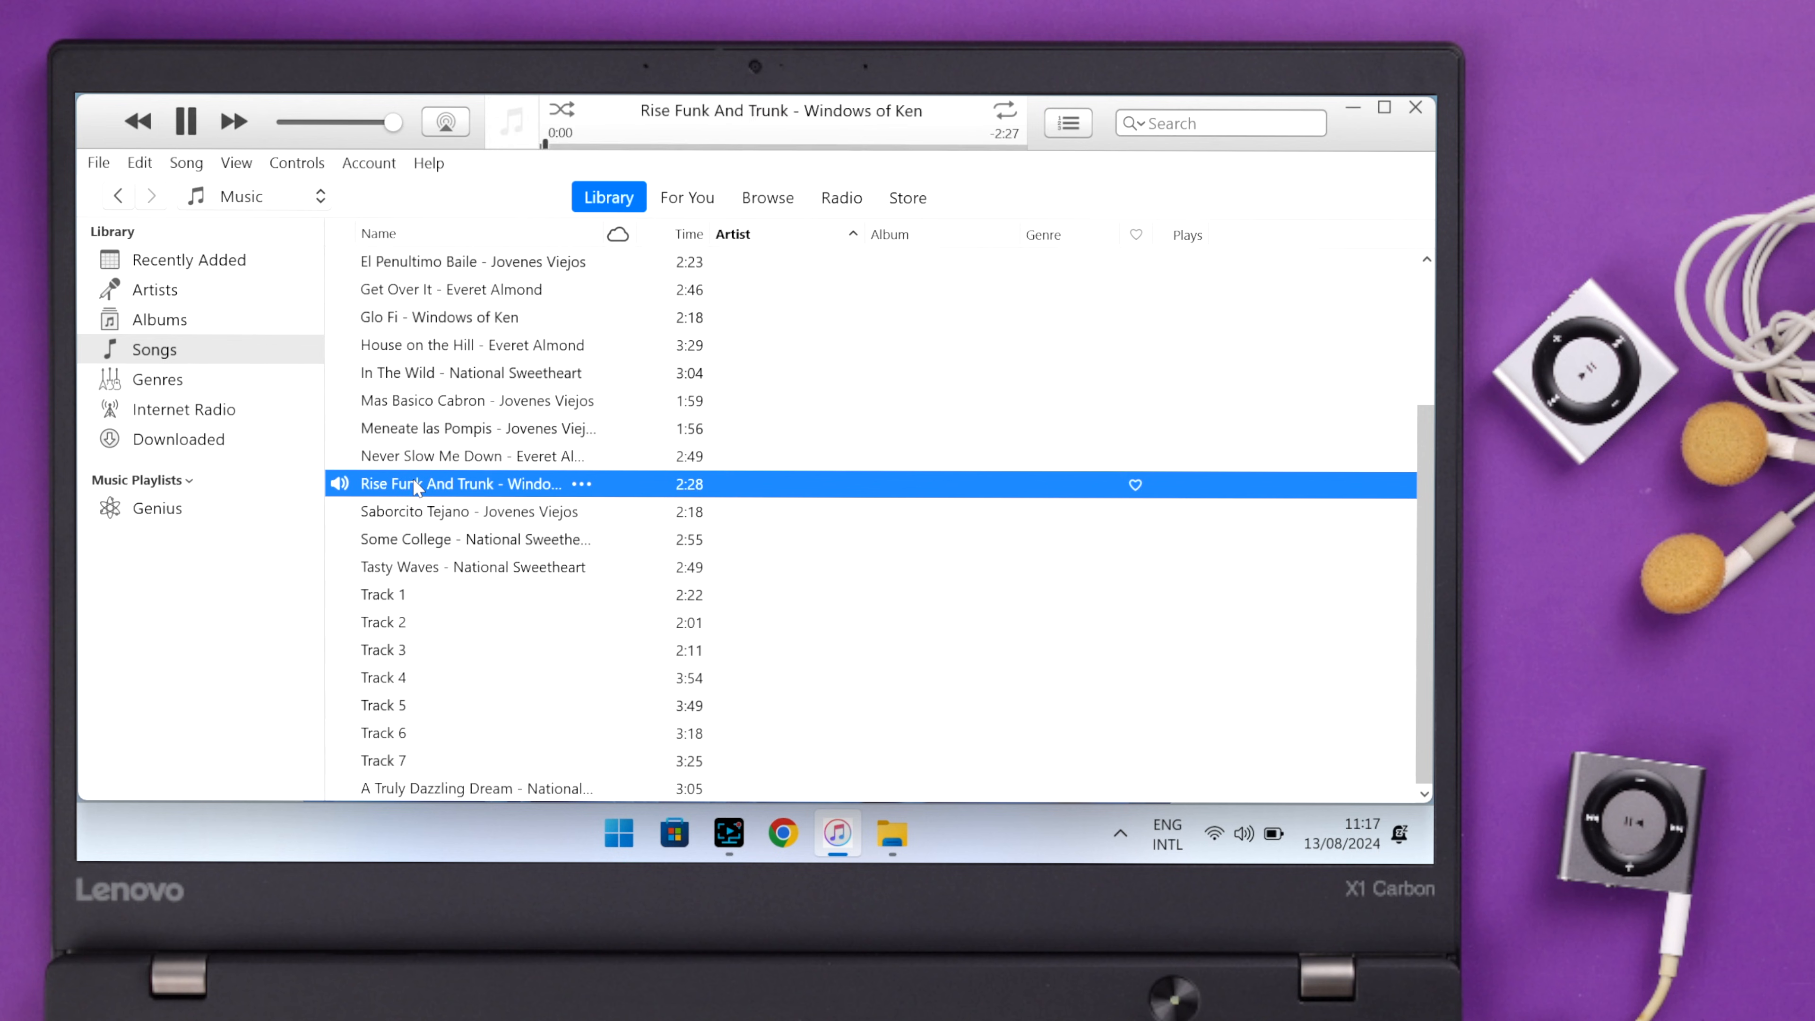